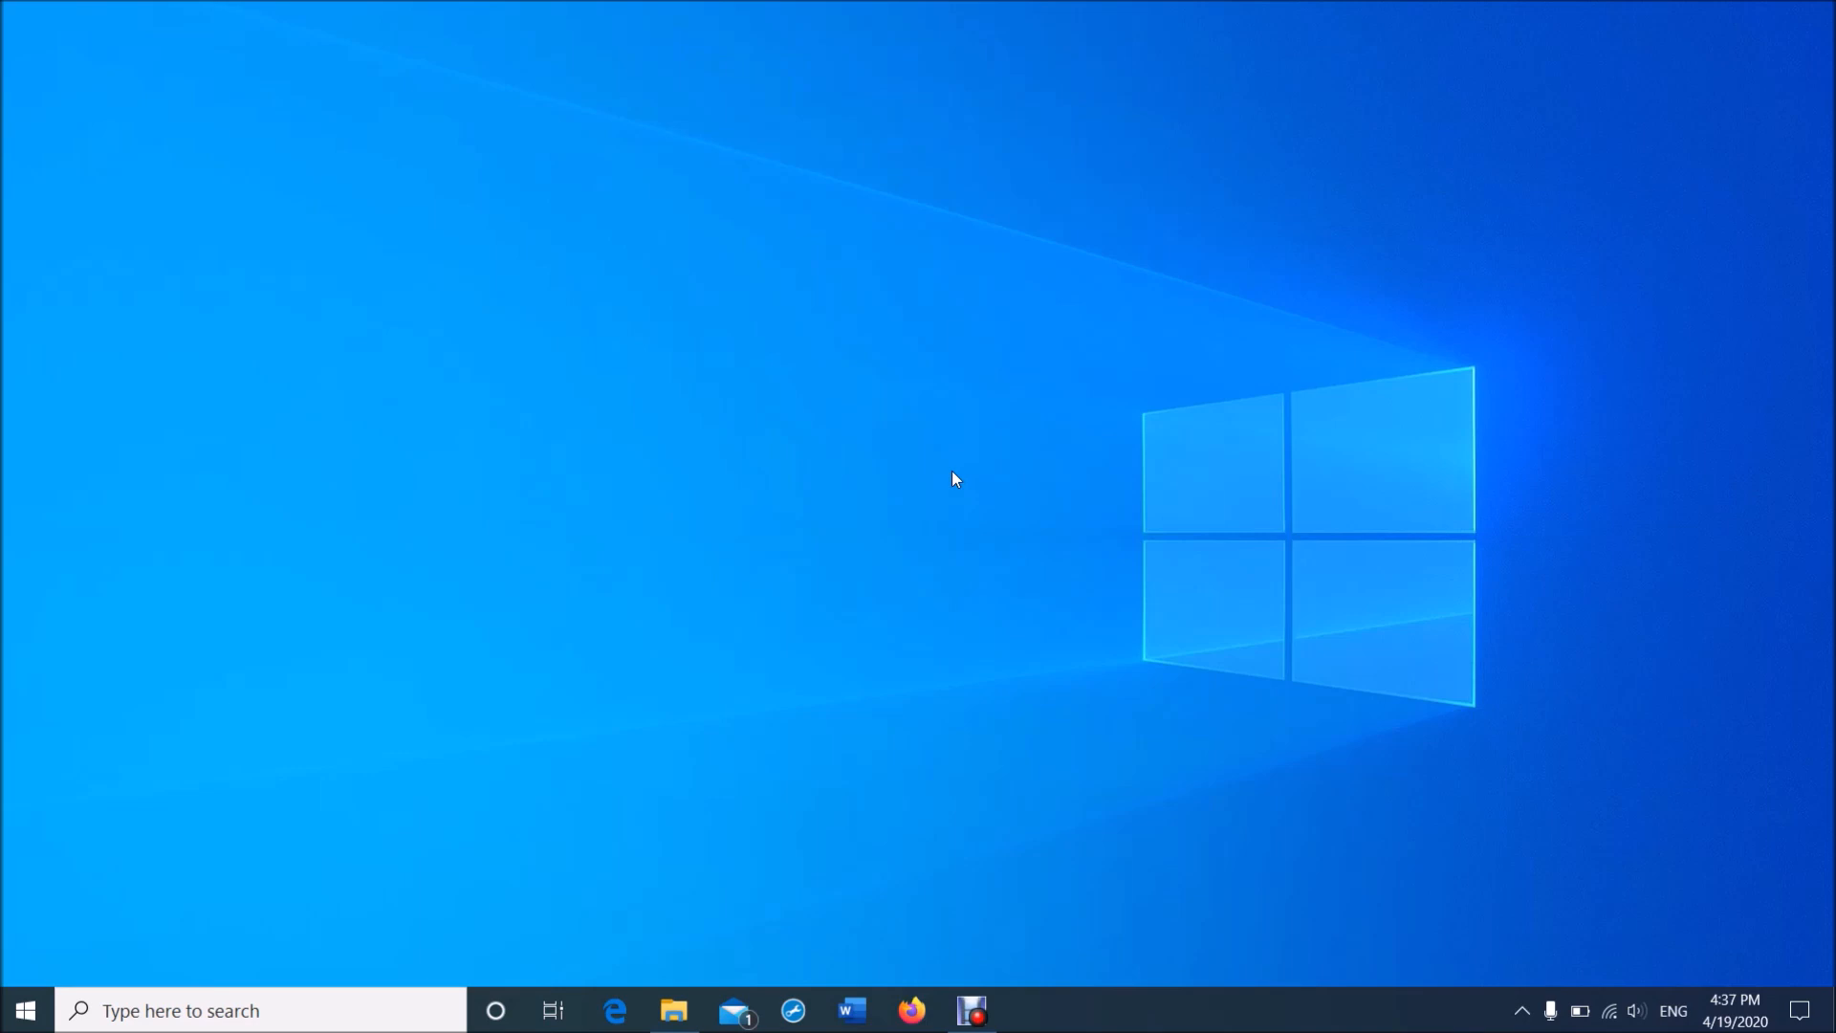
Launch Word from the taskbar to get a new blank document
{"action": "left_click", "coordinate": [849, 1010]}
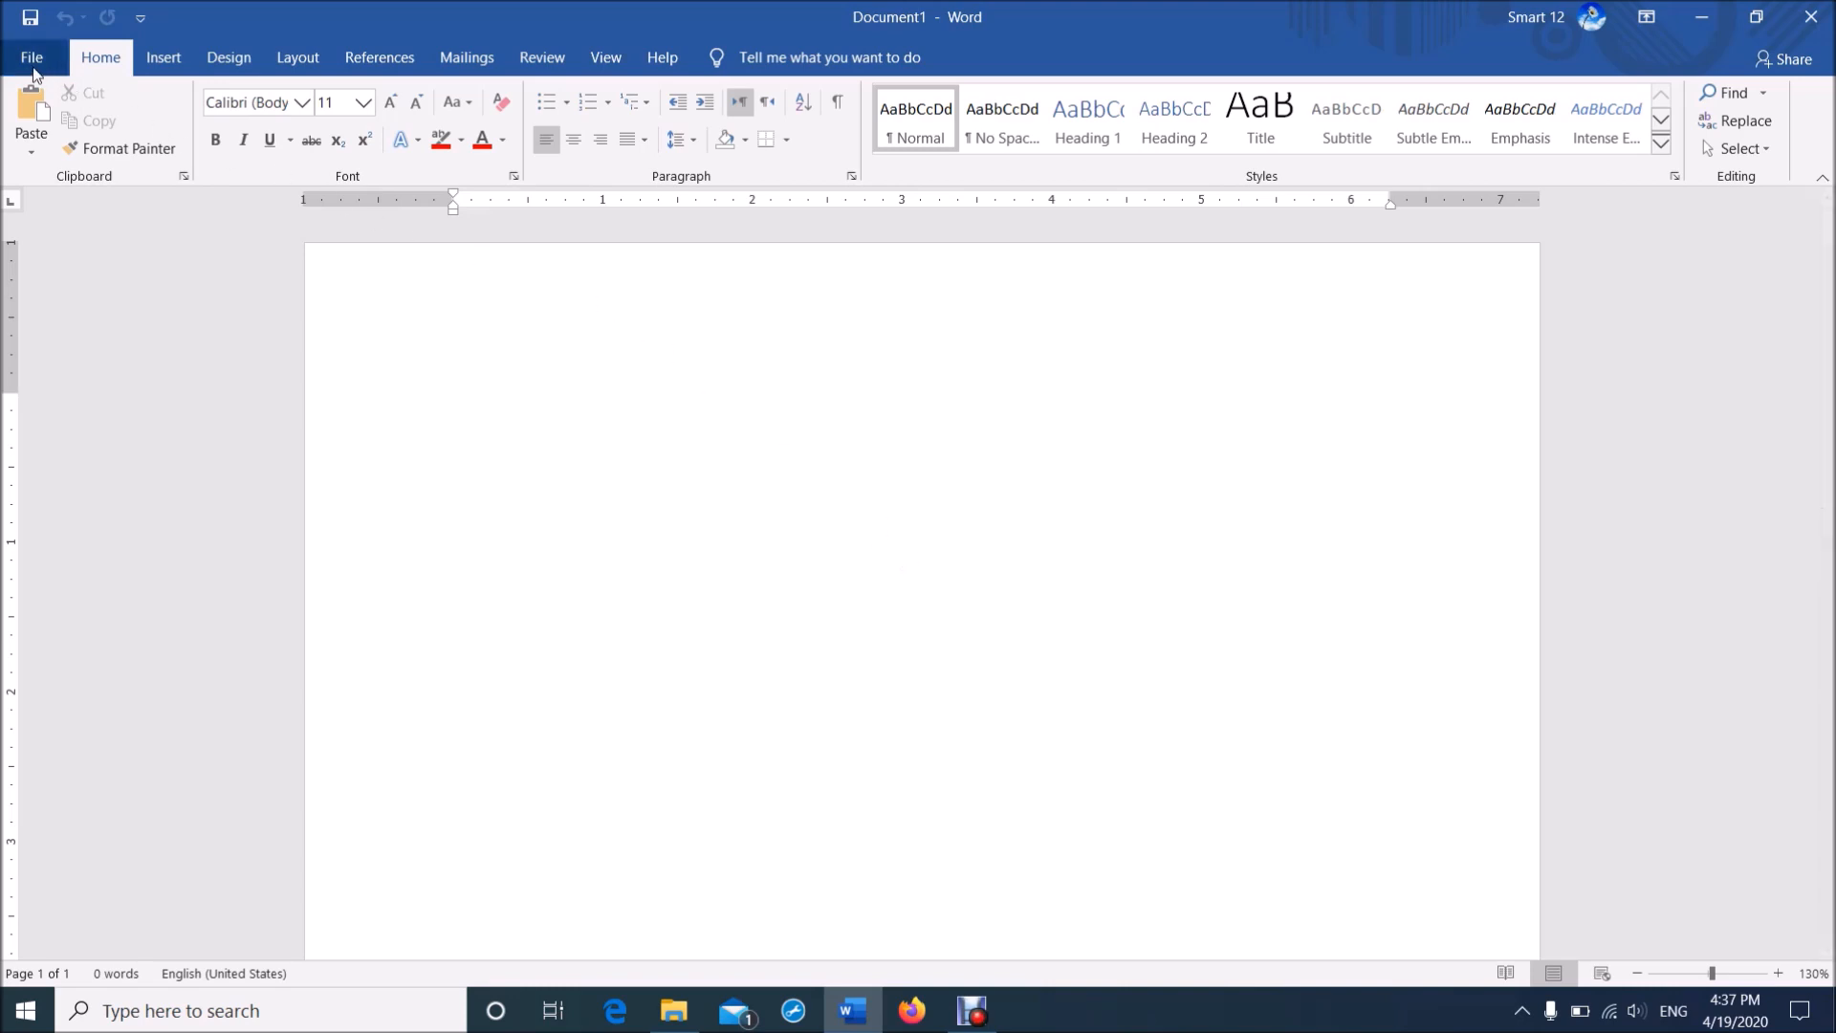
Open Word Options from the File menu, landing on the General page
{"action": "left_click", "coordinate": [31, 56]}
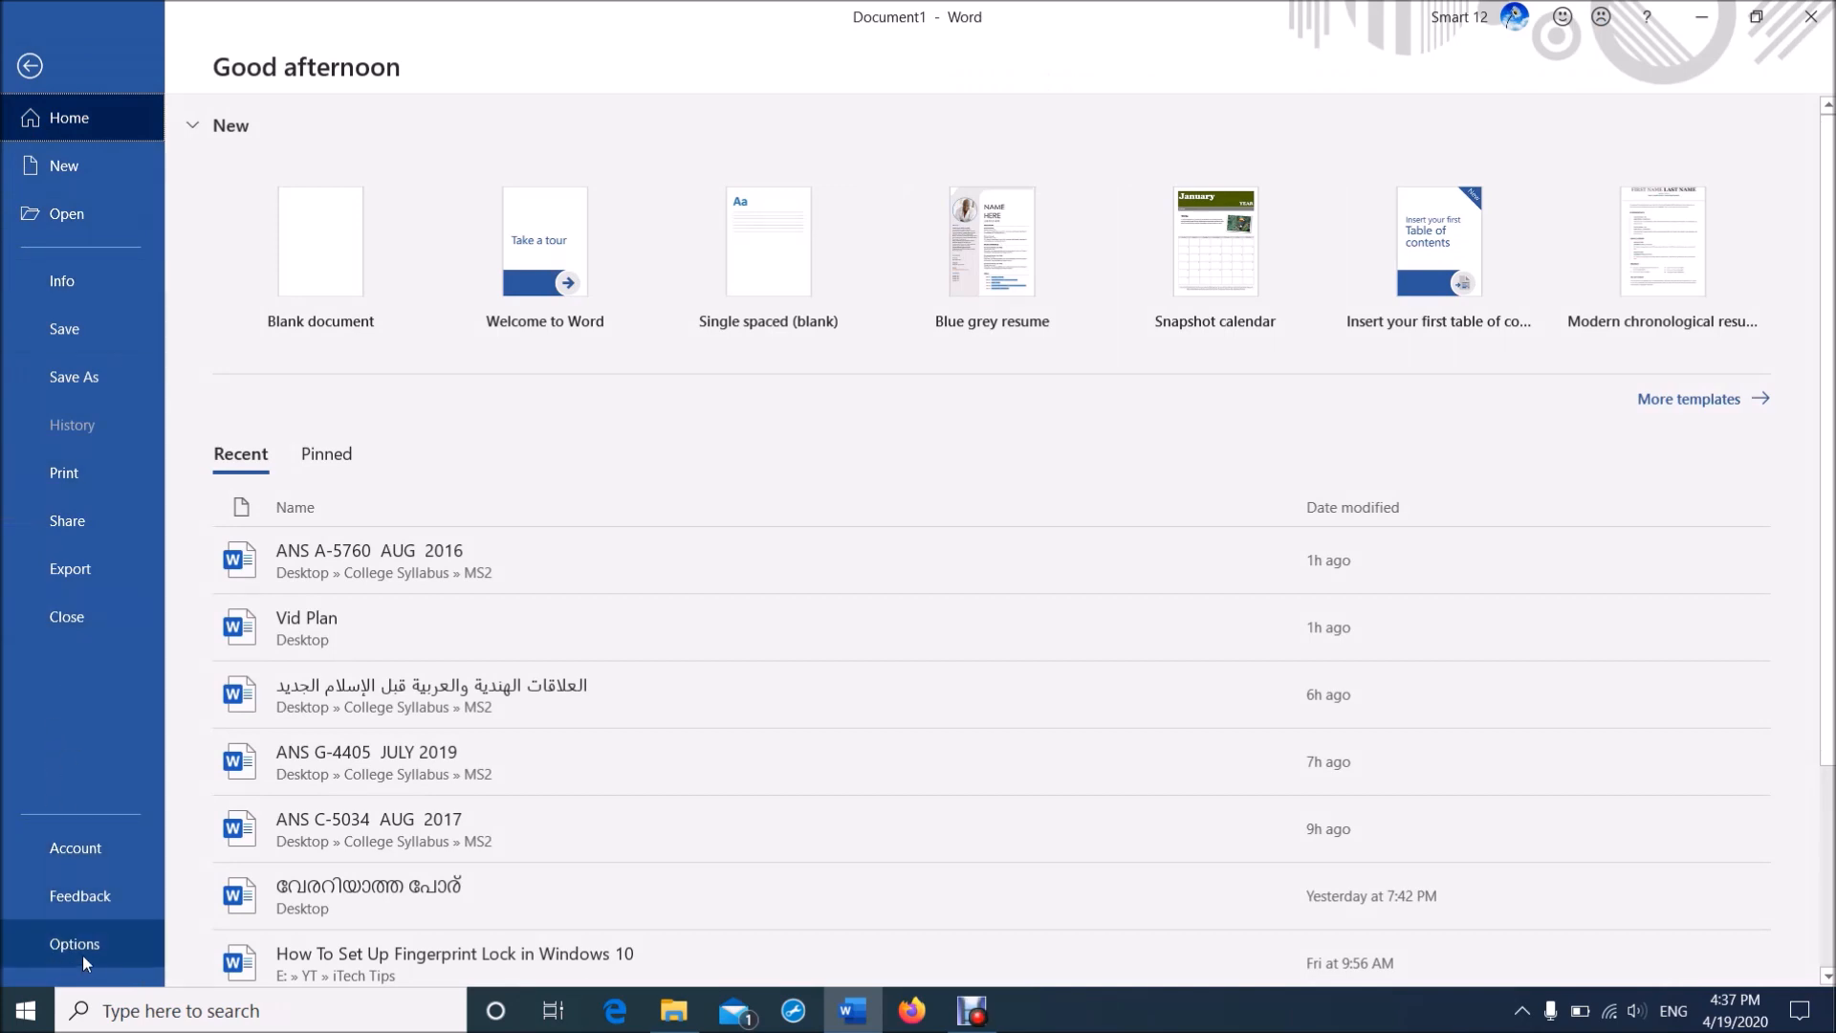
{"action": "left_click", "coordinate": [75, 943]}
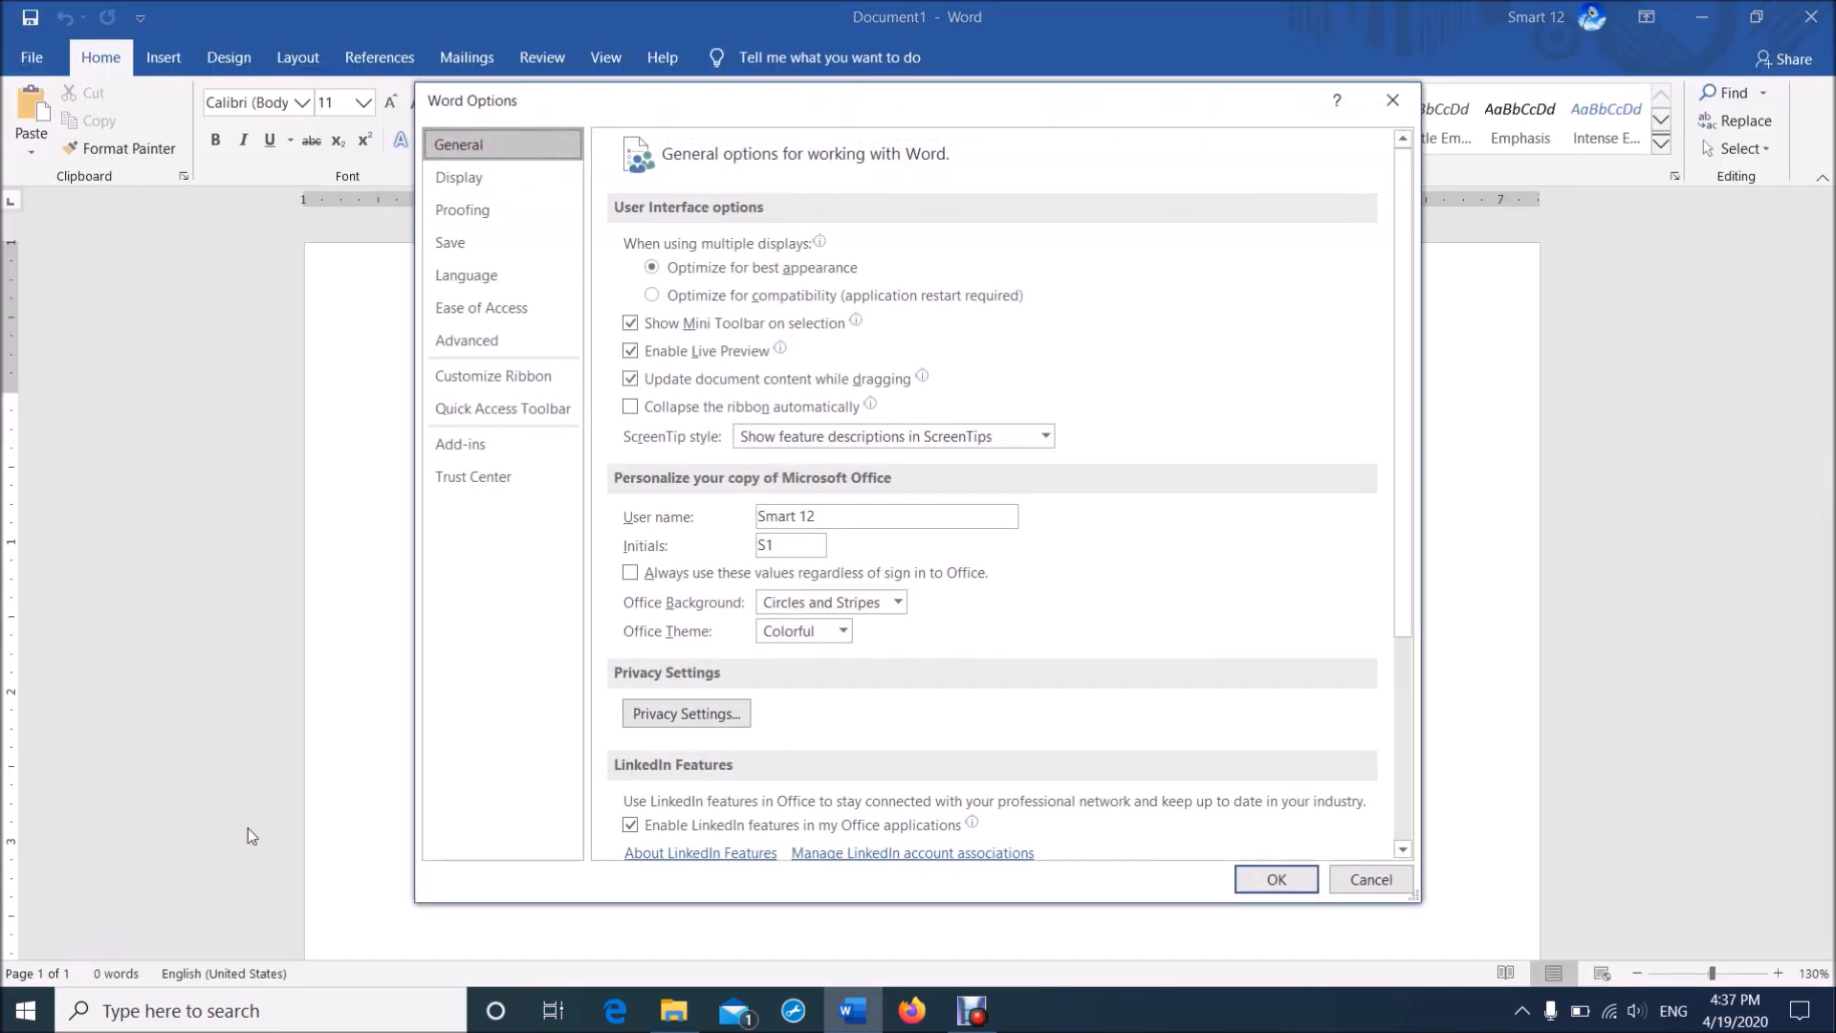
{"action": "mouse_move", "coordinate": [556, 117]}
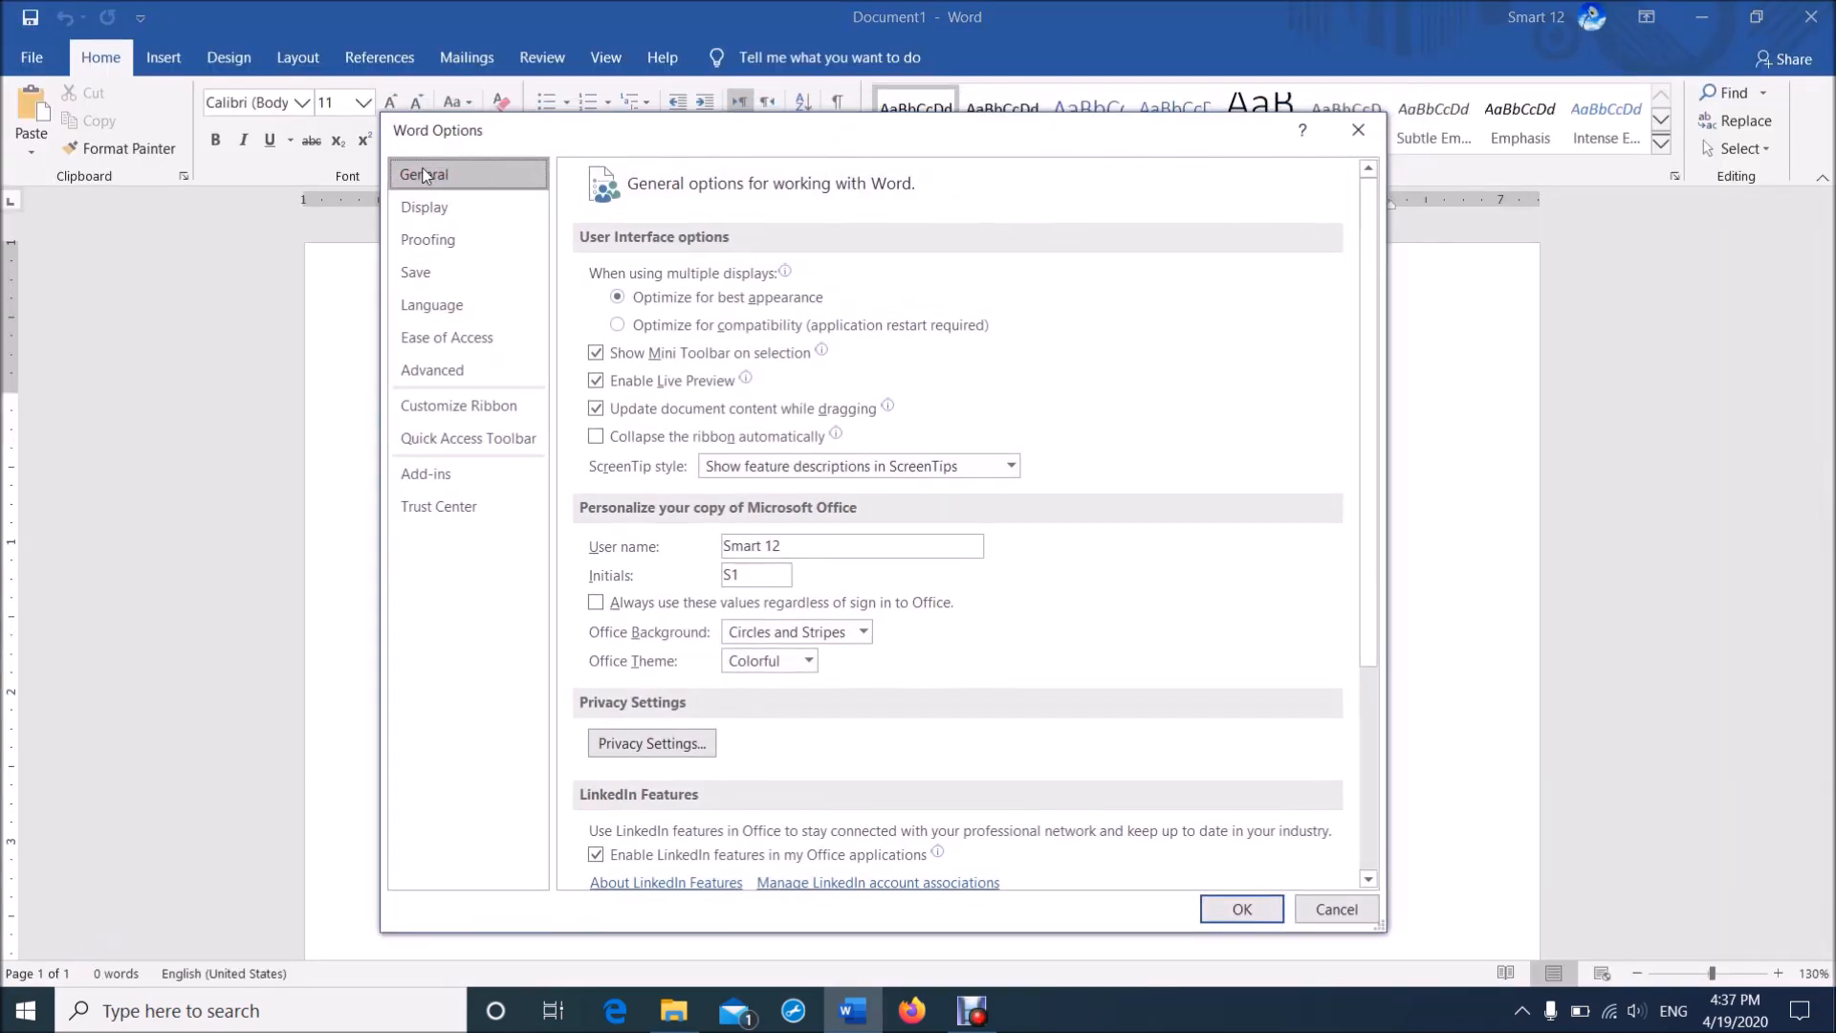
{"action": "mouse_move", "coordinate": [457, 310]}
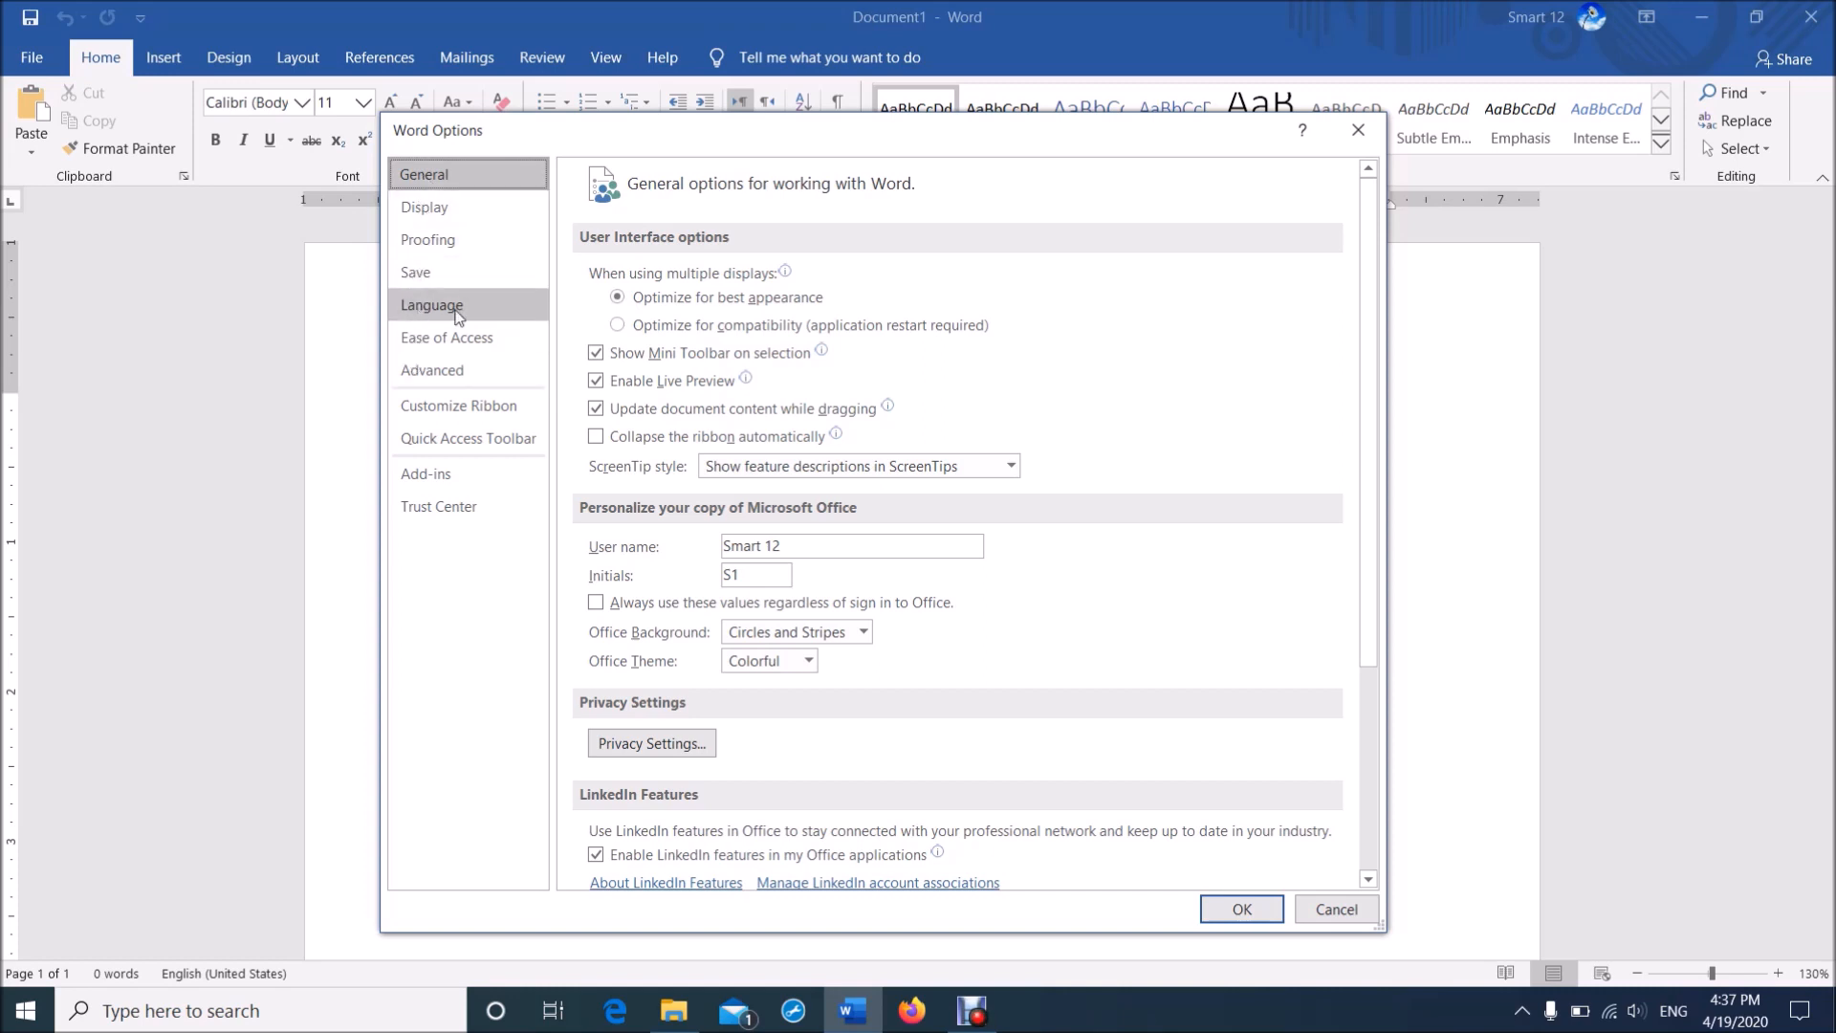
Show the Language preferences page, with English as the current display language
{"action": "left_click", "coordinate": [431, 305]}
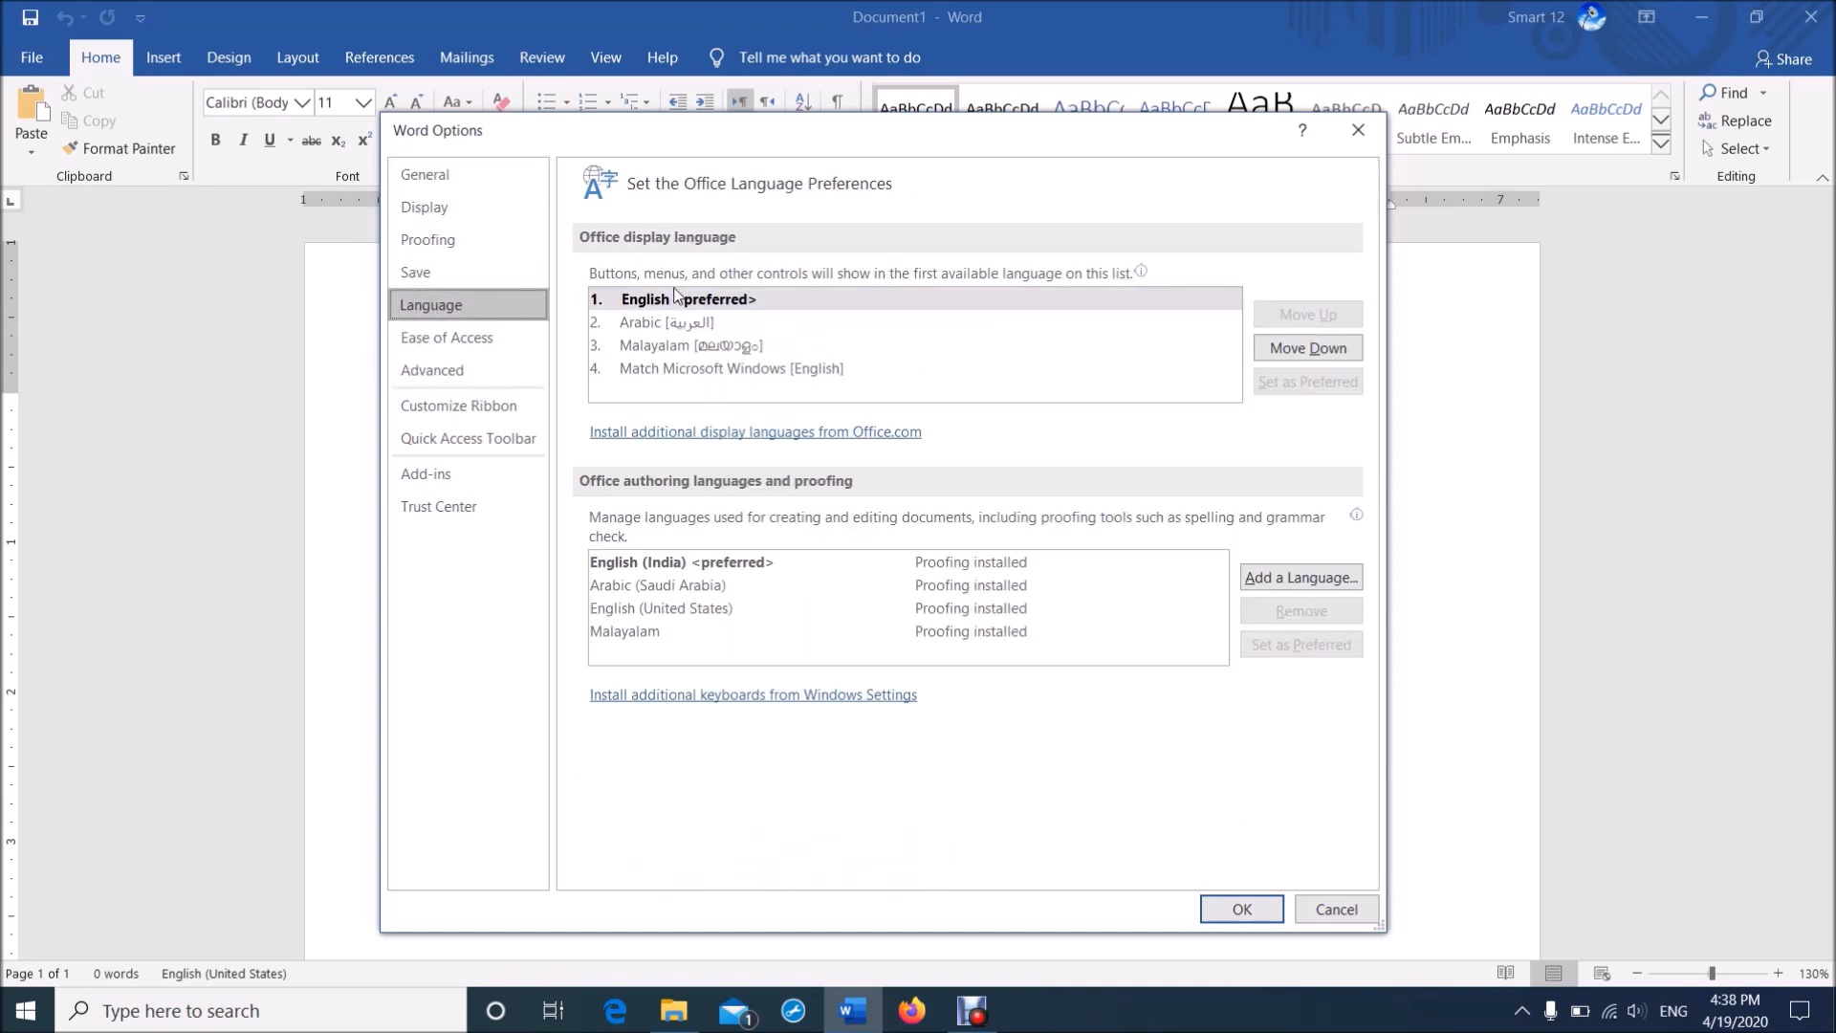
{"action": "mouse_move", "coordinate": [773, 320]}
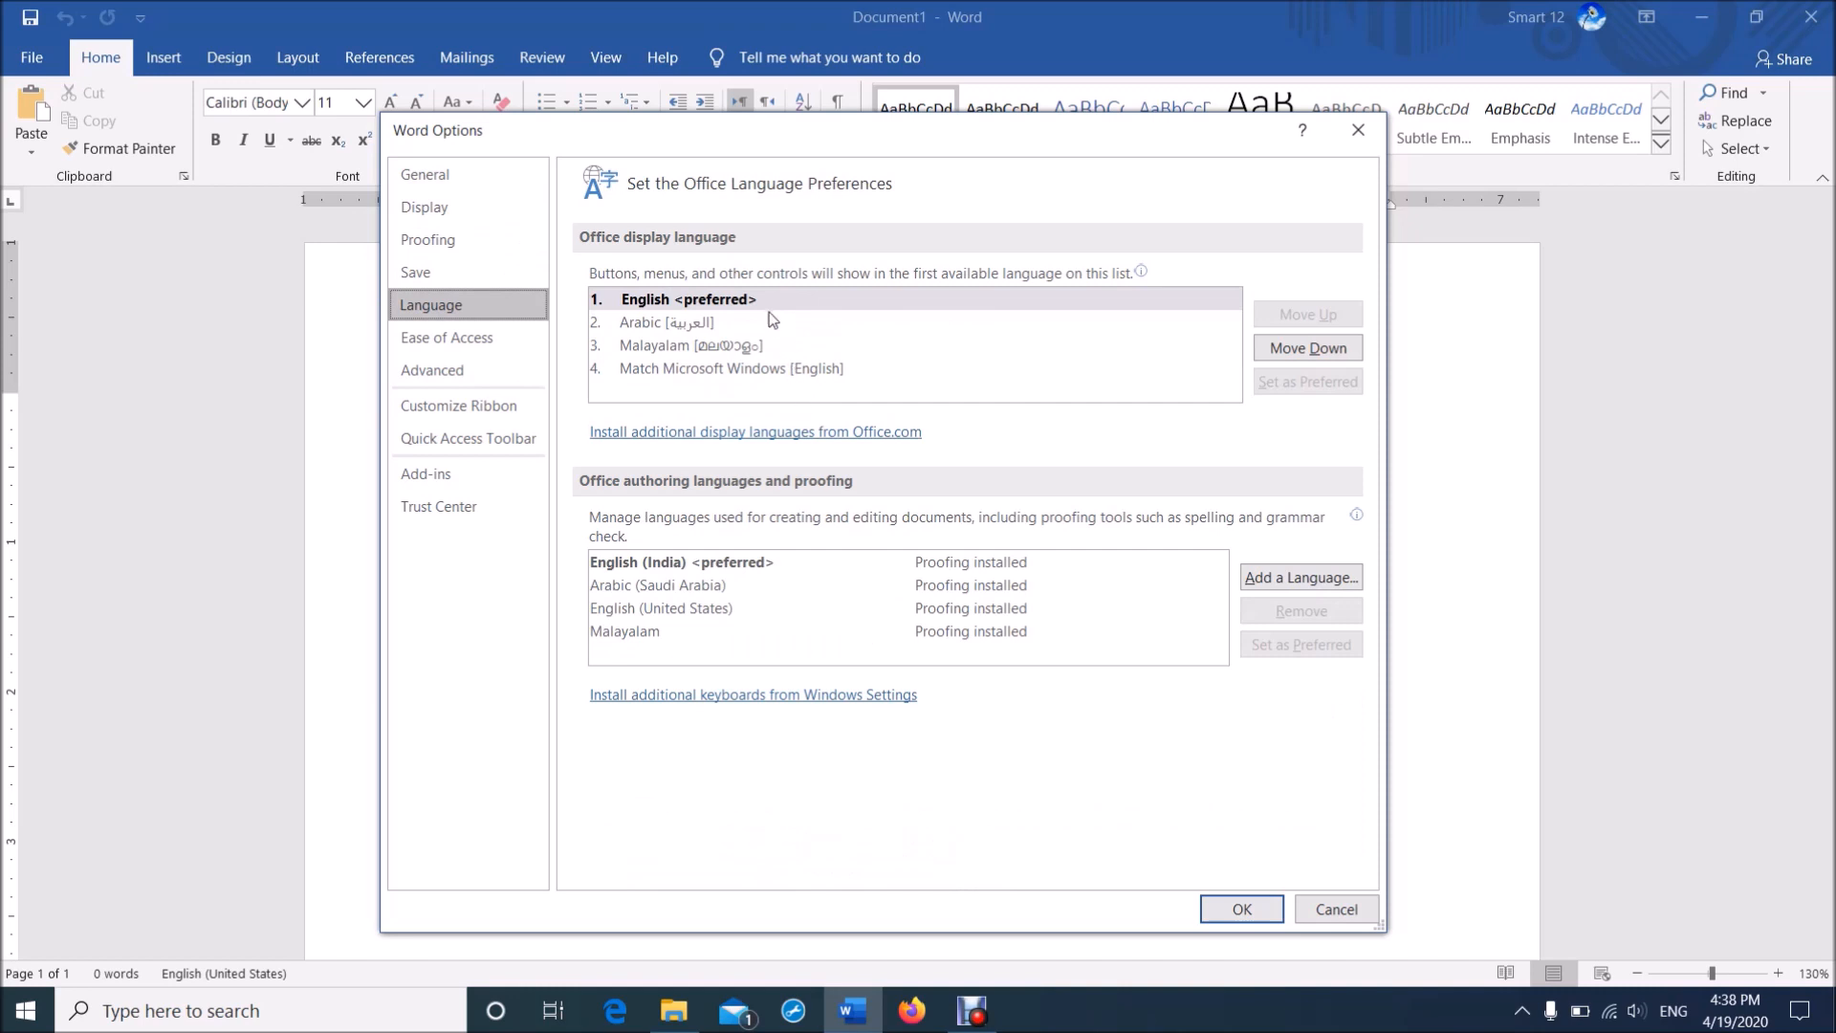
{"action": "mouse_move", "coordinate": [778, 402]}
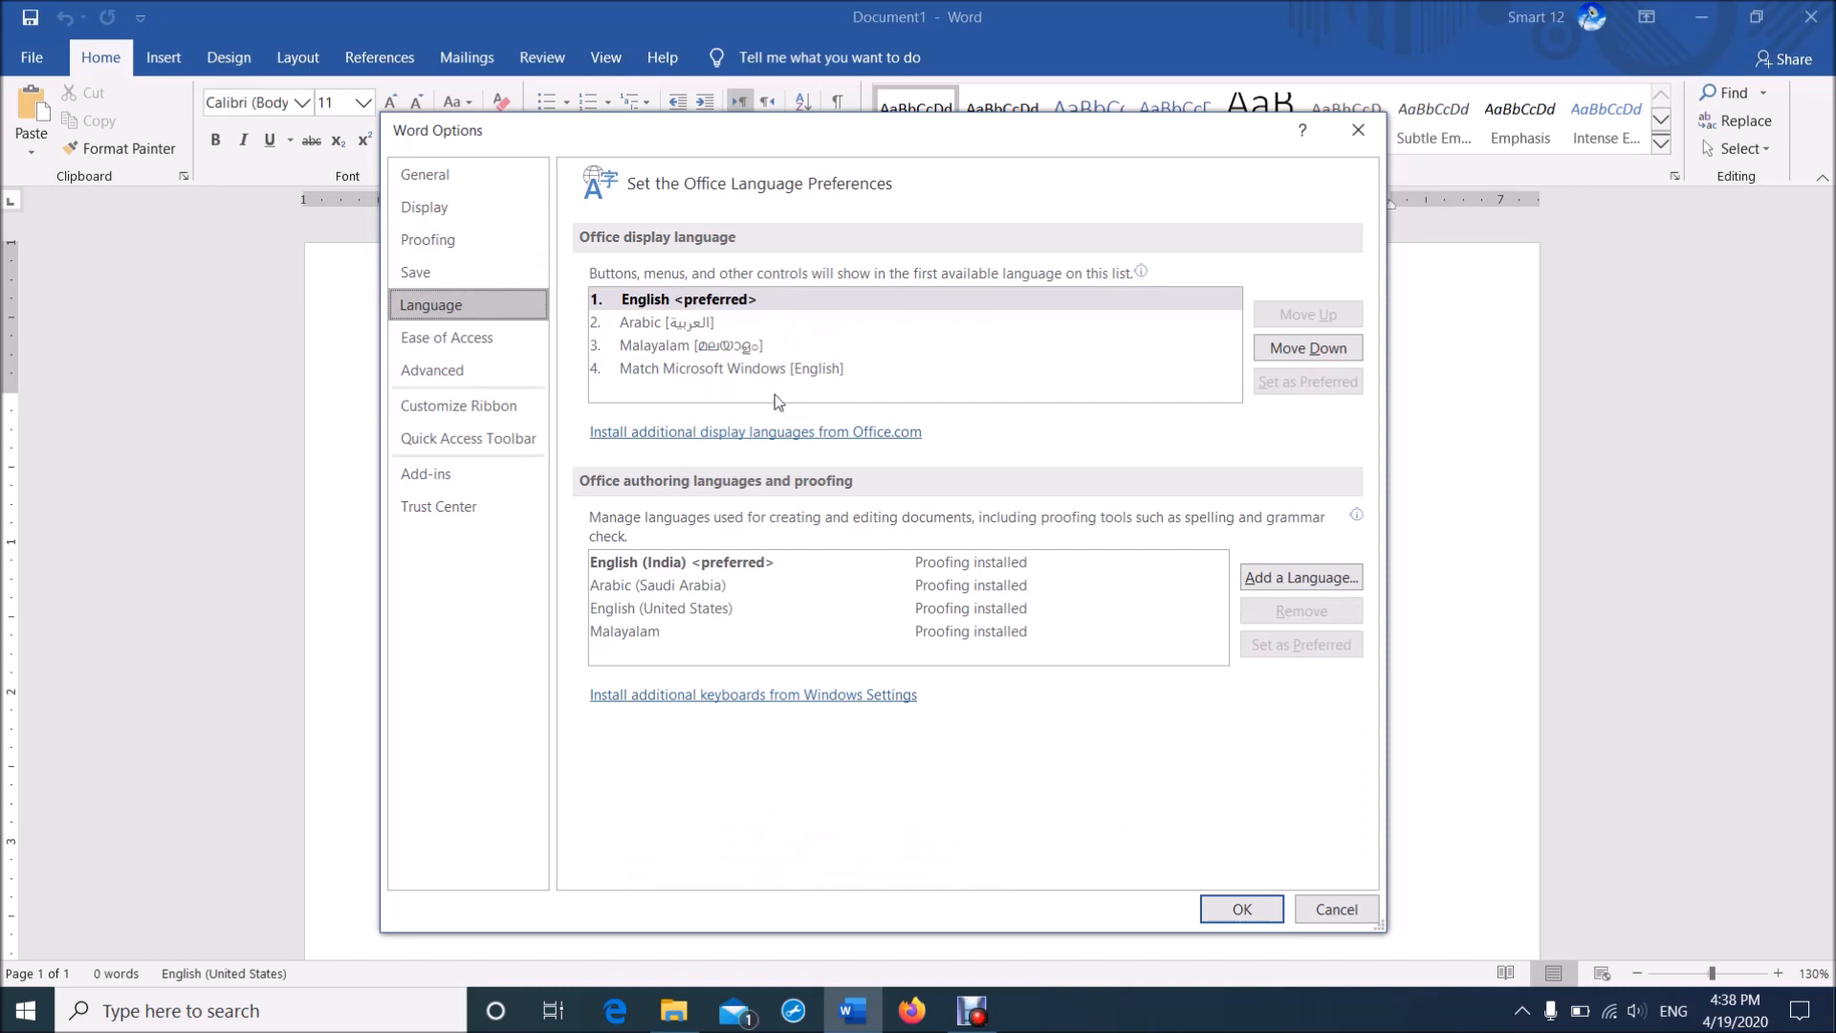
{"action": "mouse_move", "coordinate": [613, 446]}
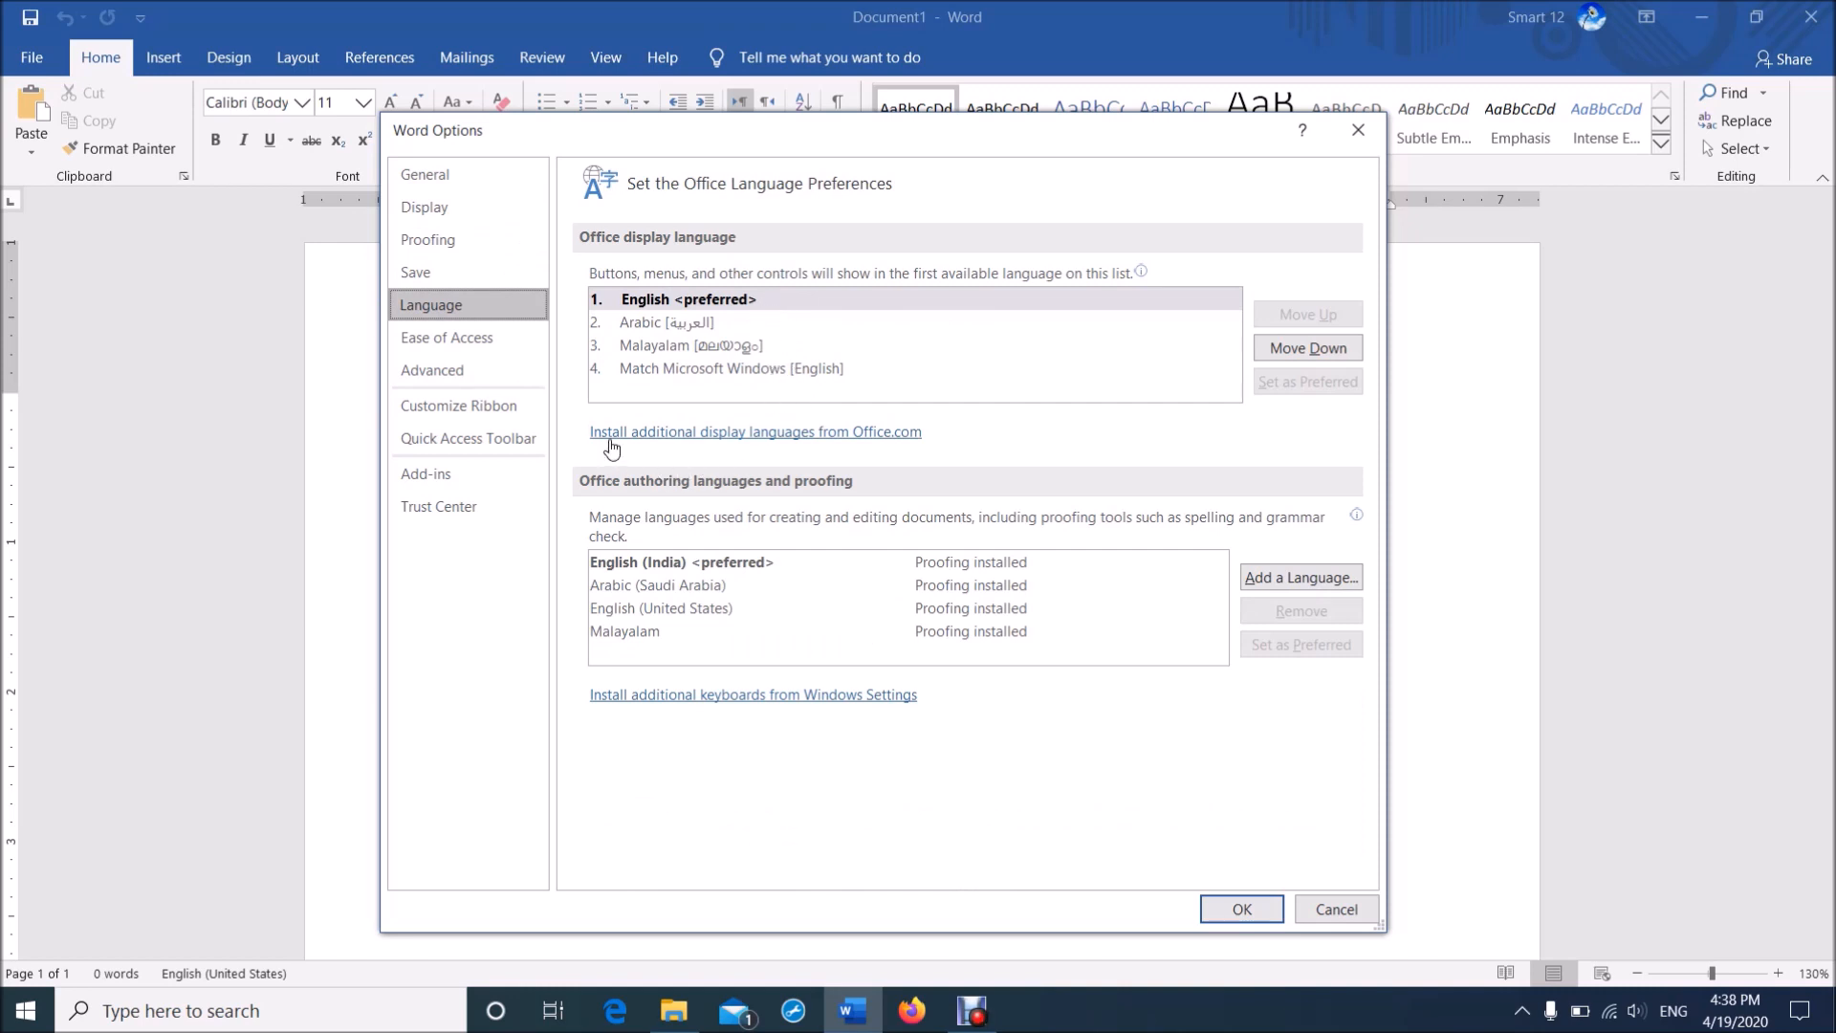
{"action": "mouse_move", "coordinate": [714, 445]}
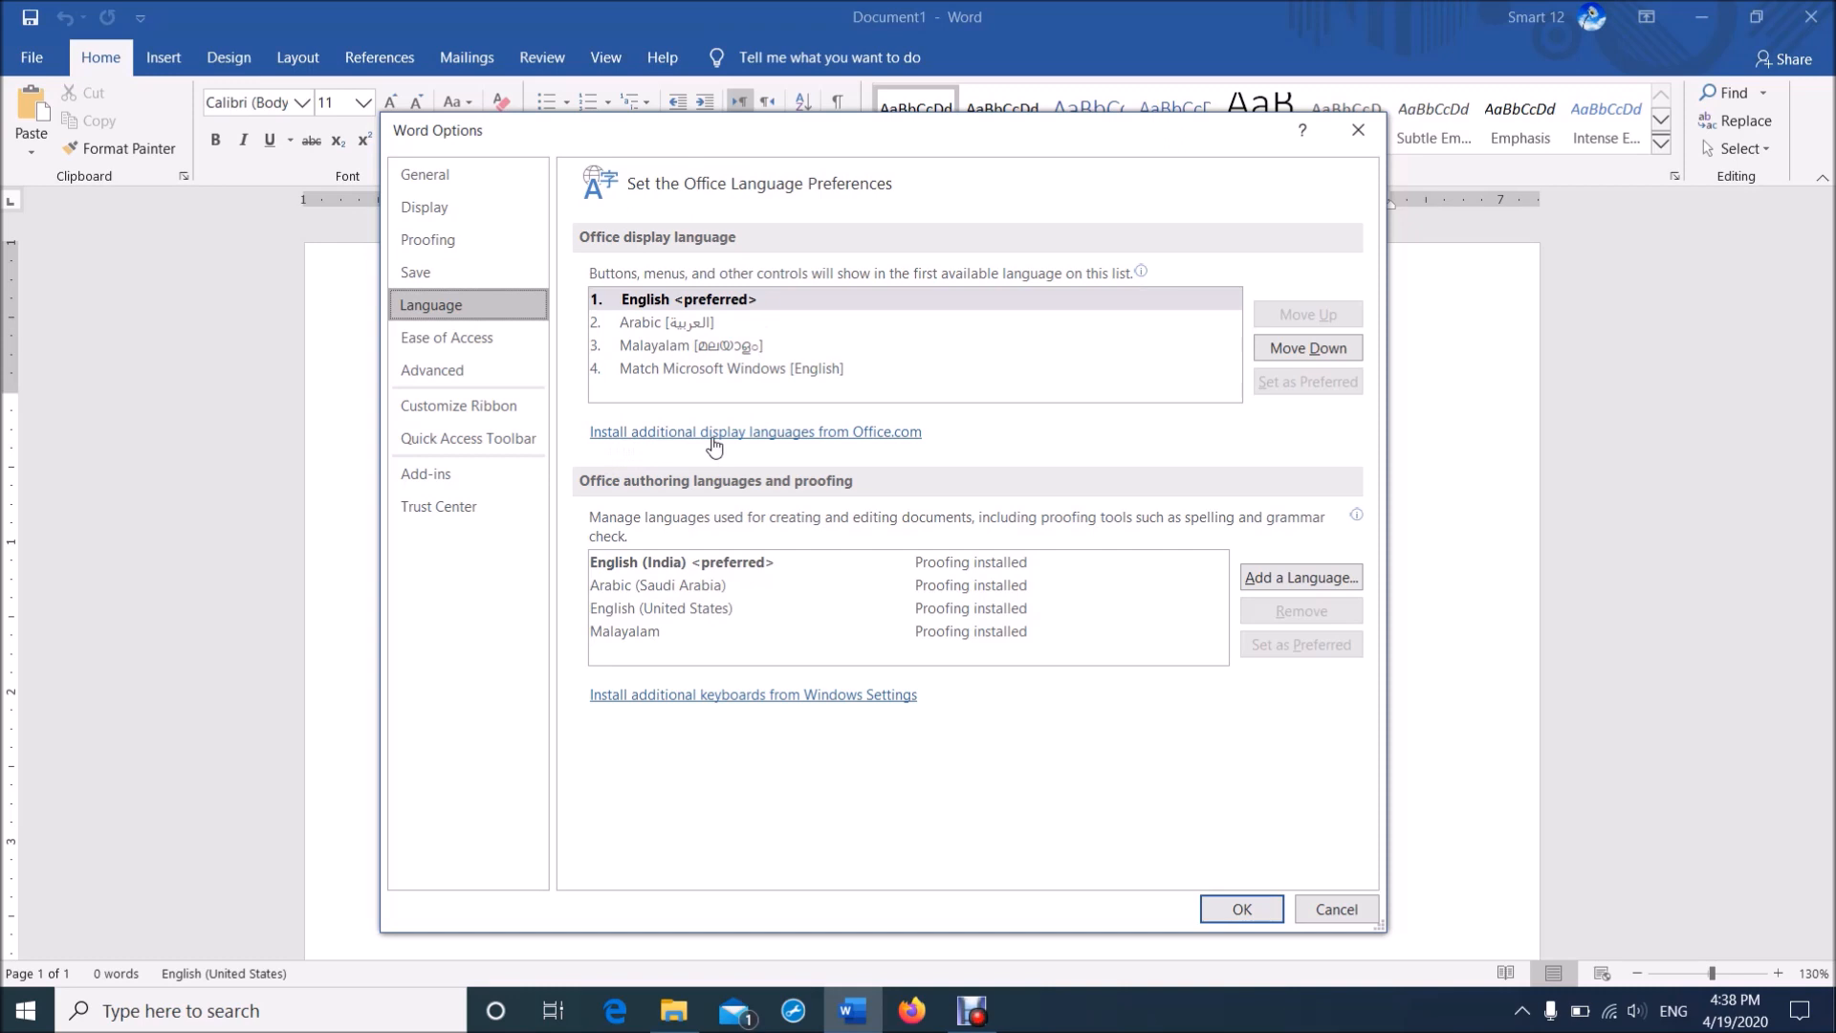
{"action": "left_click", "coordinate": [753, 430]}
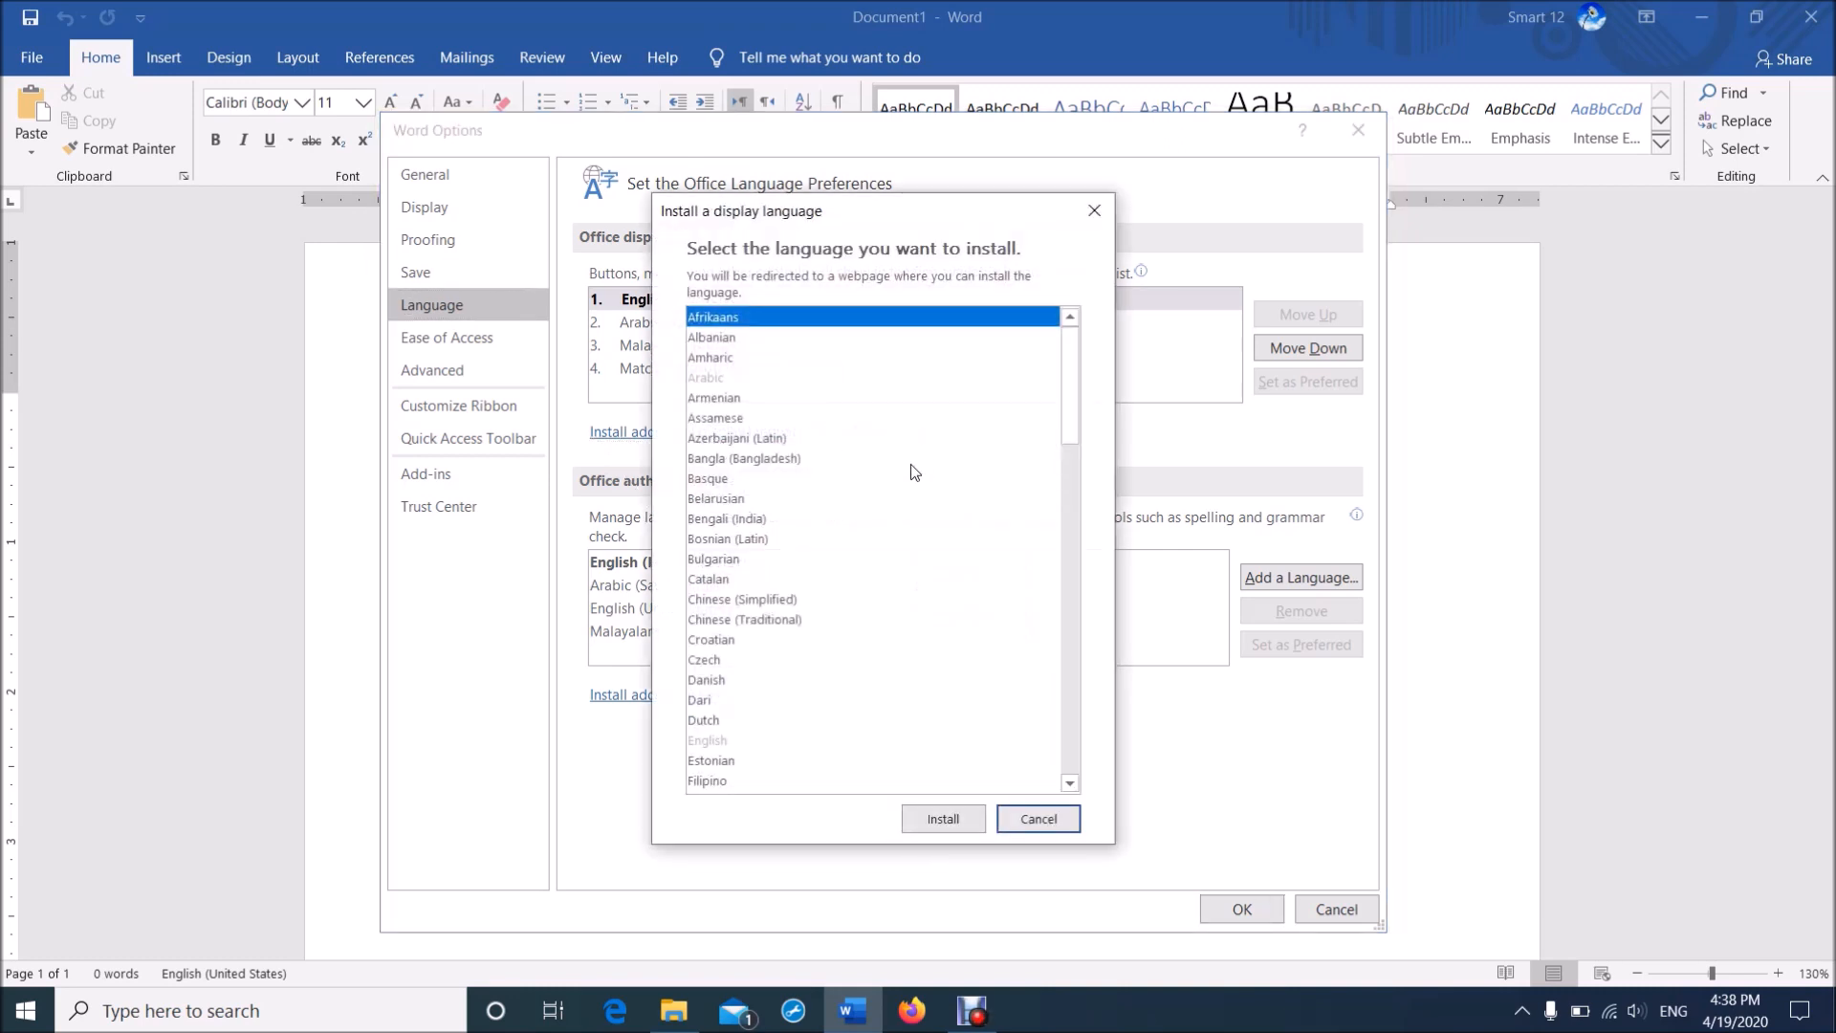
{"action": "scroll", "scroll_direction": "down", "scroll_amount": 3}
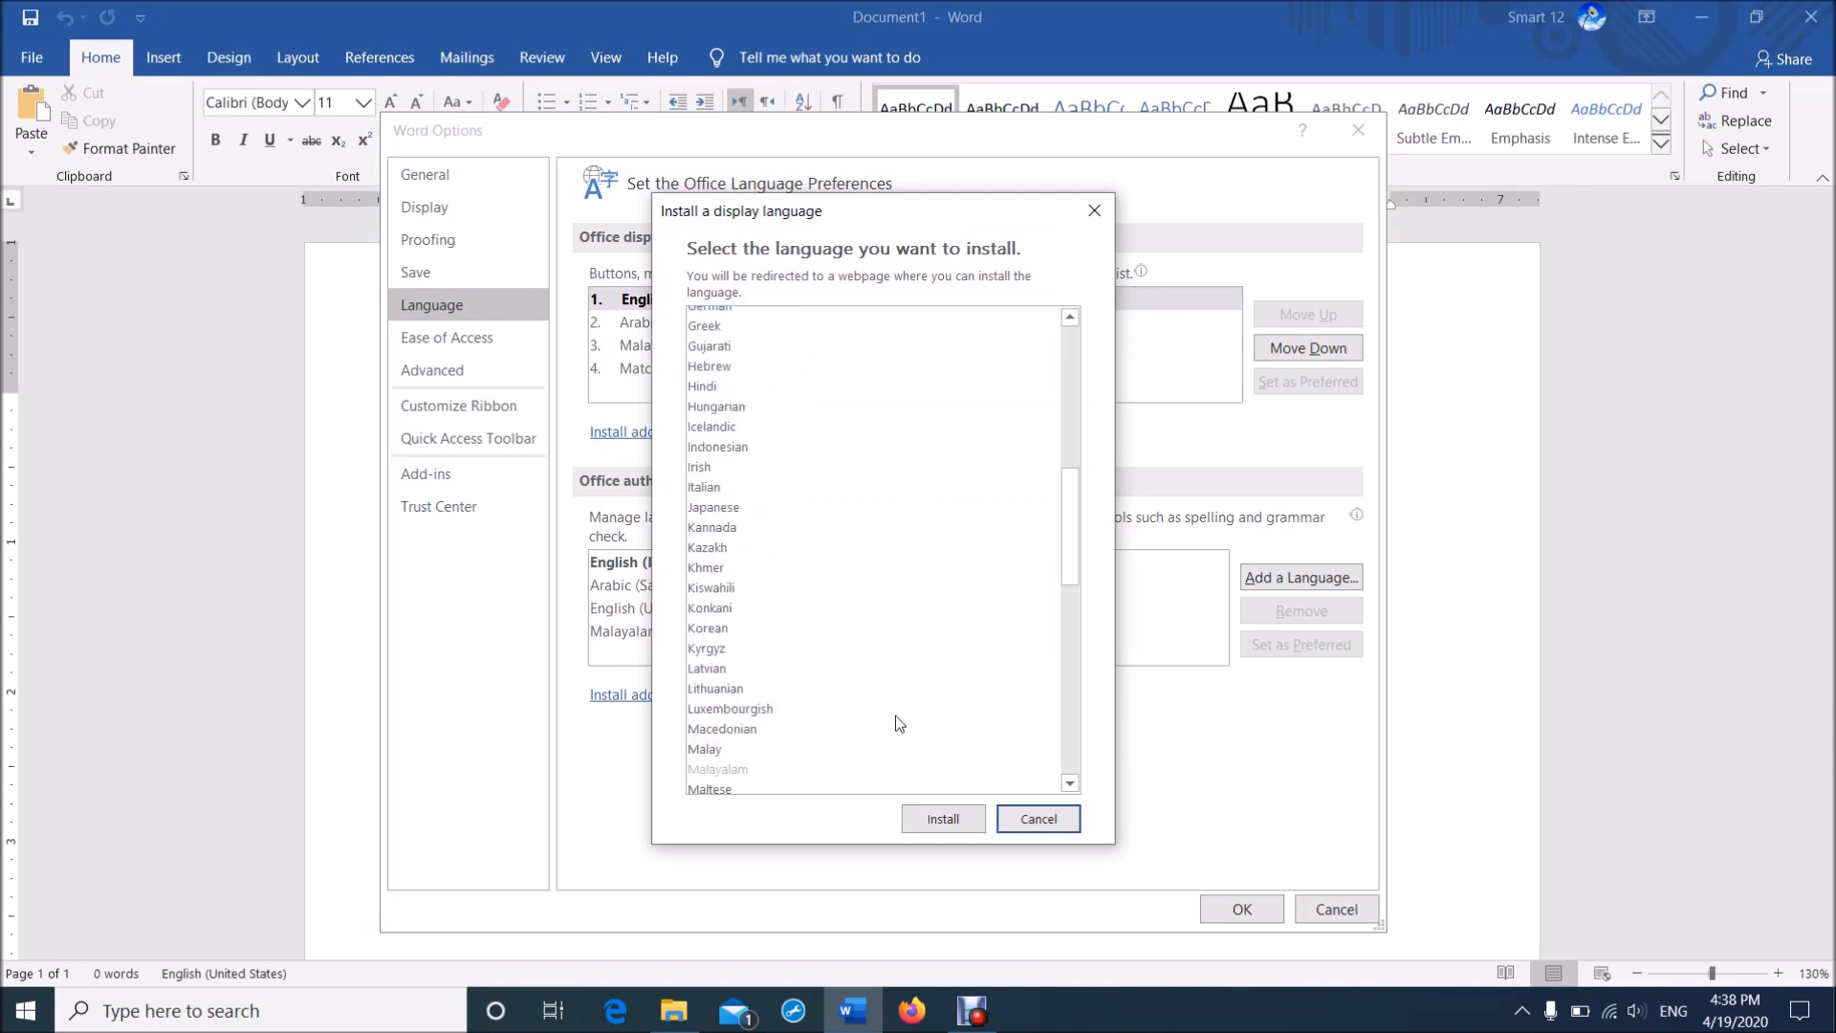
{"action": "scroll", "scroll_direction": "down", "scroll_amount": 3}
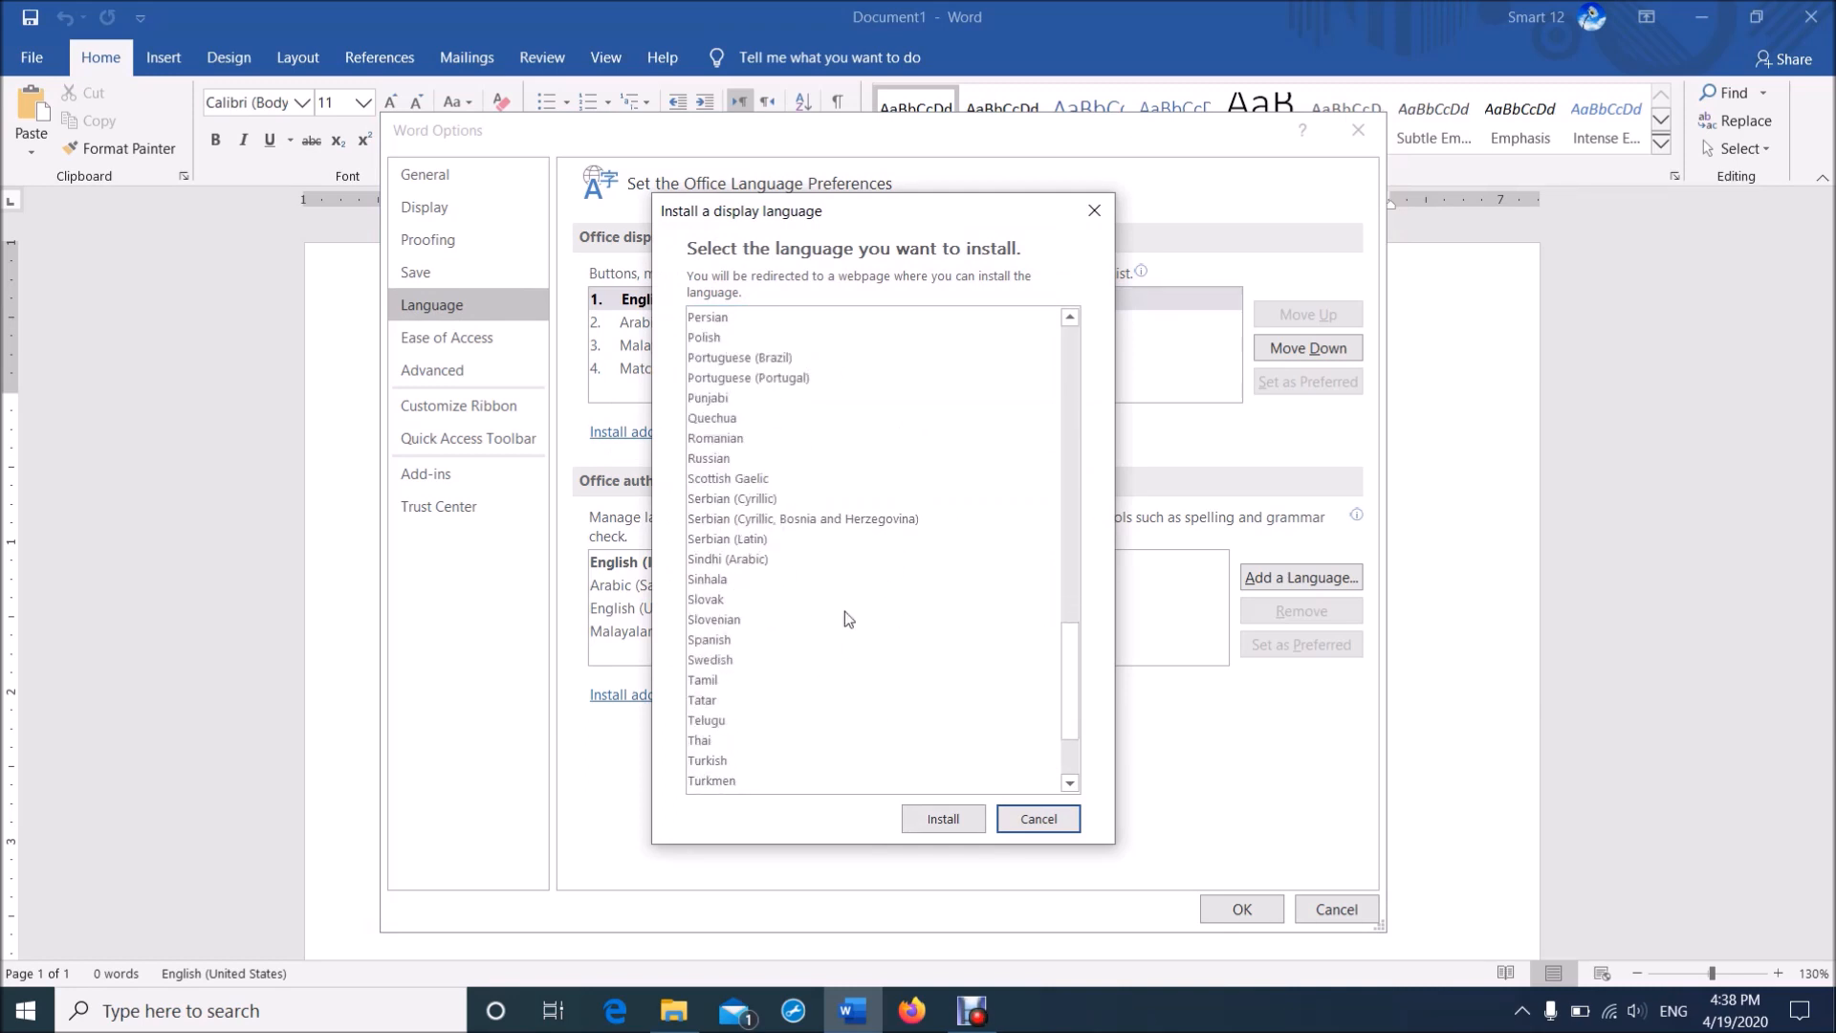
{"action": "left_click", "coordinate": [708, 577]}
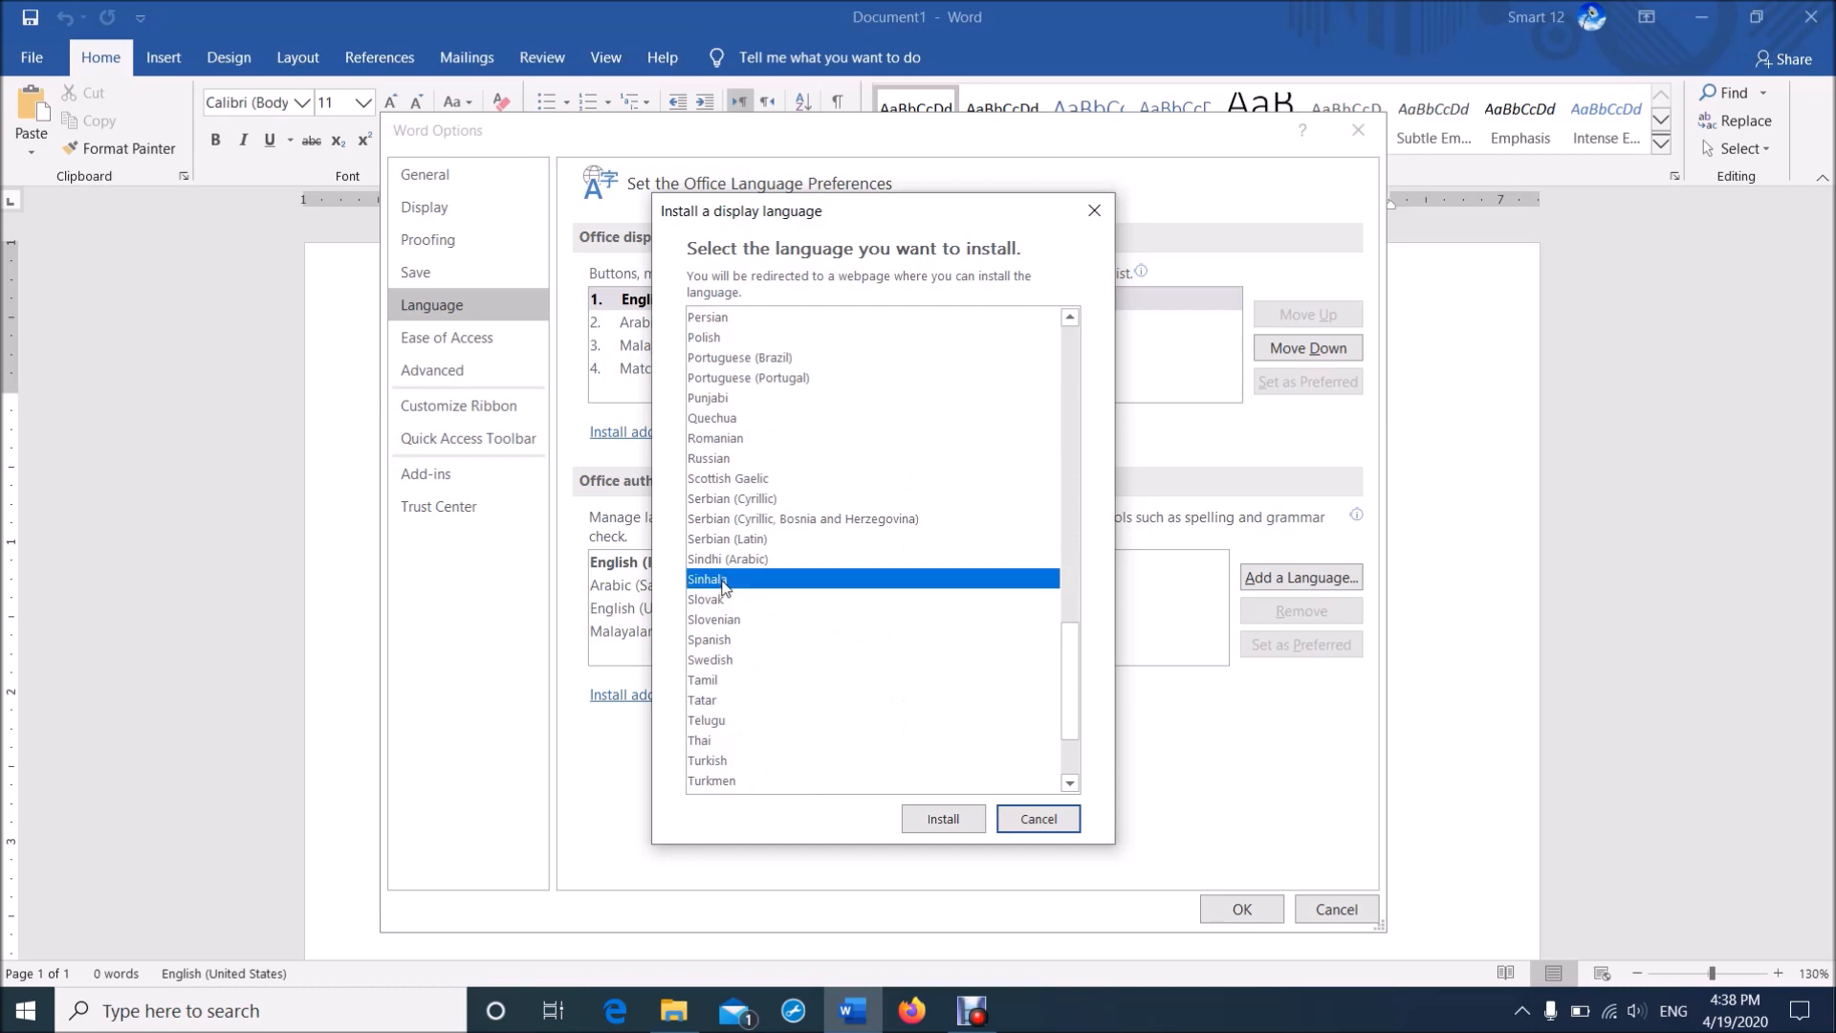
{"action": "mouse_move", "coordinate": [943, 817]}
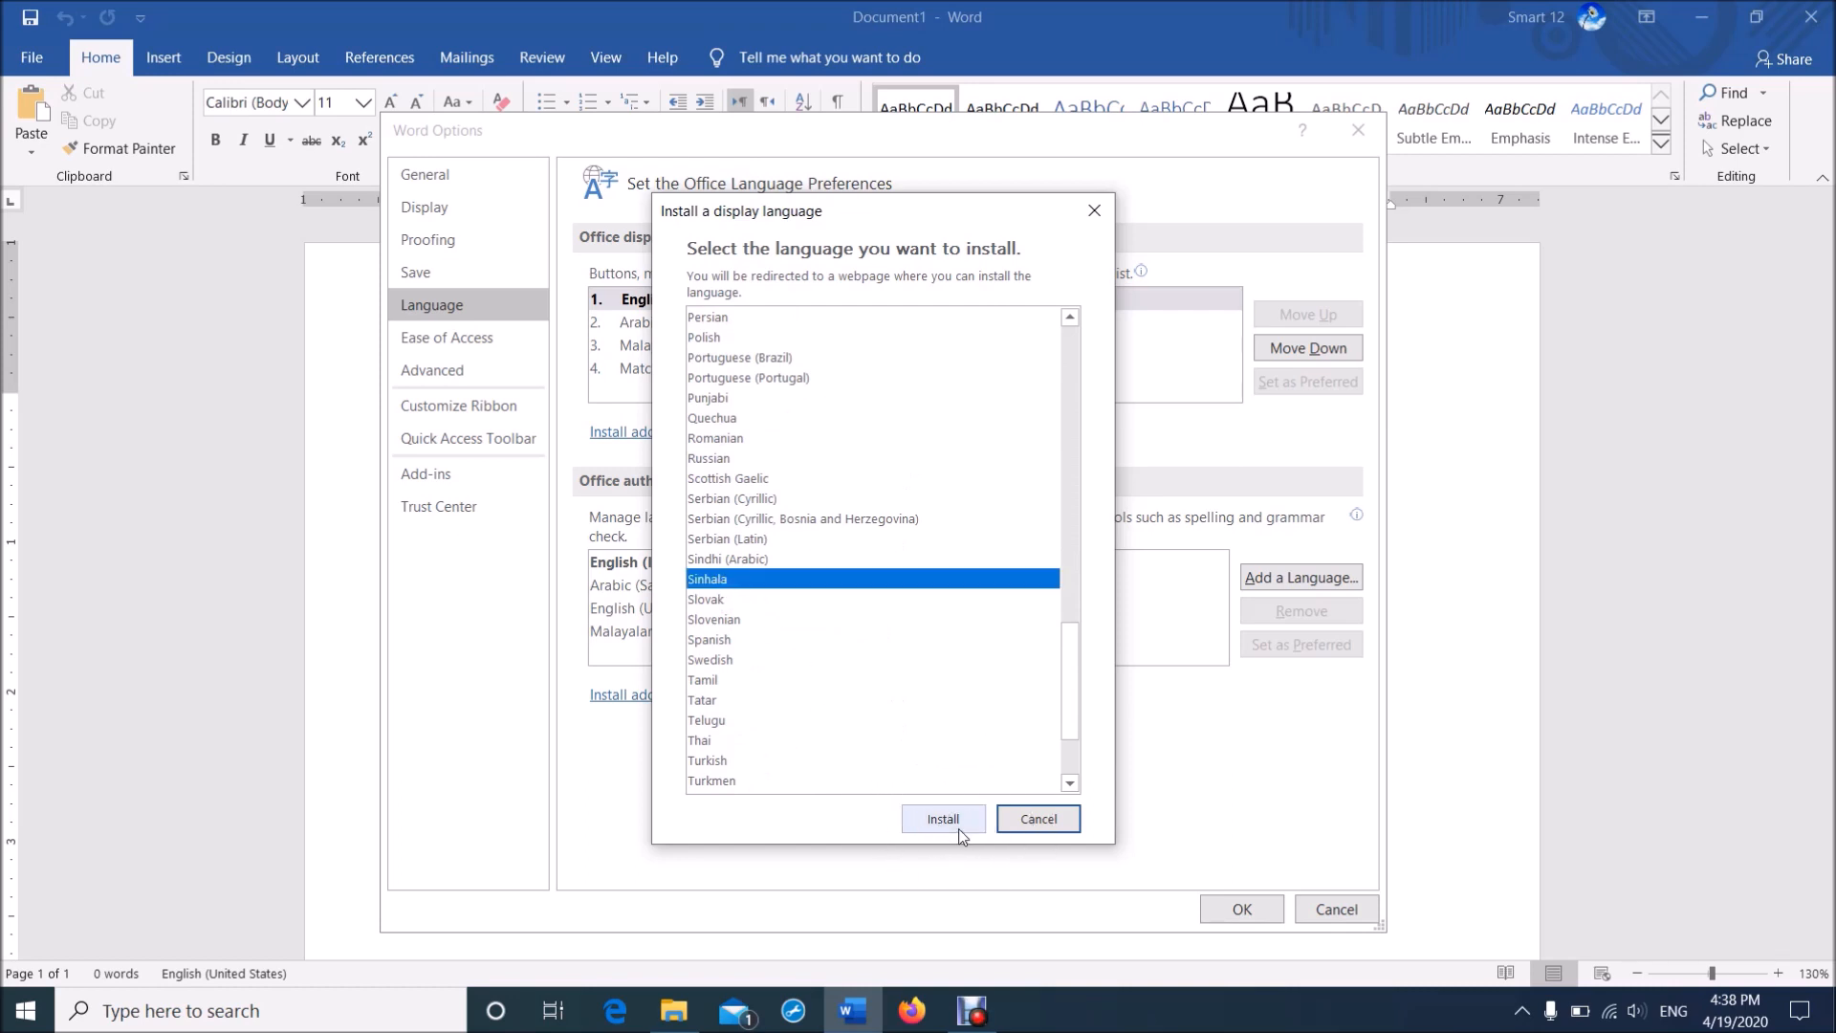
{"action": "left_click", "coordinate": [1037, 819]}
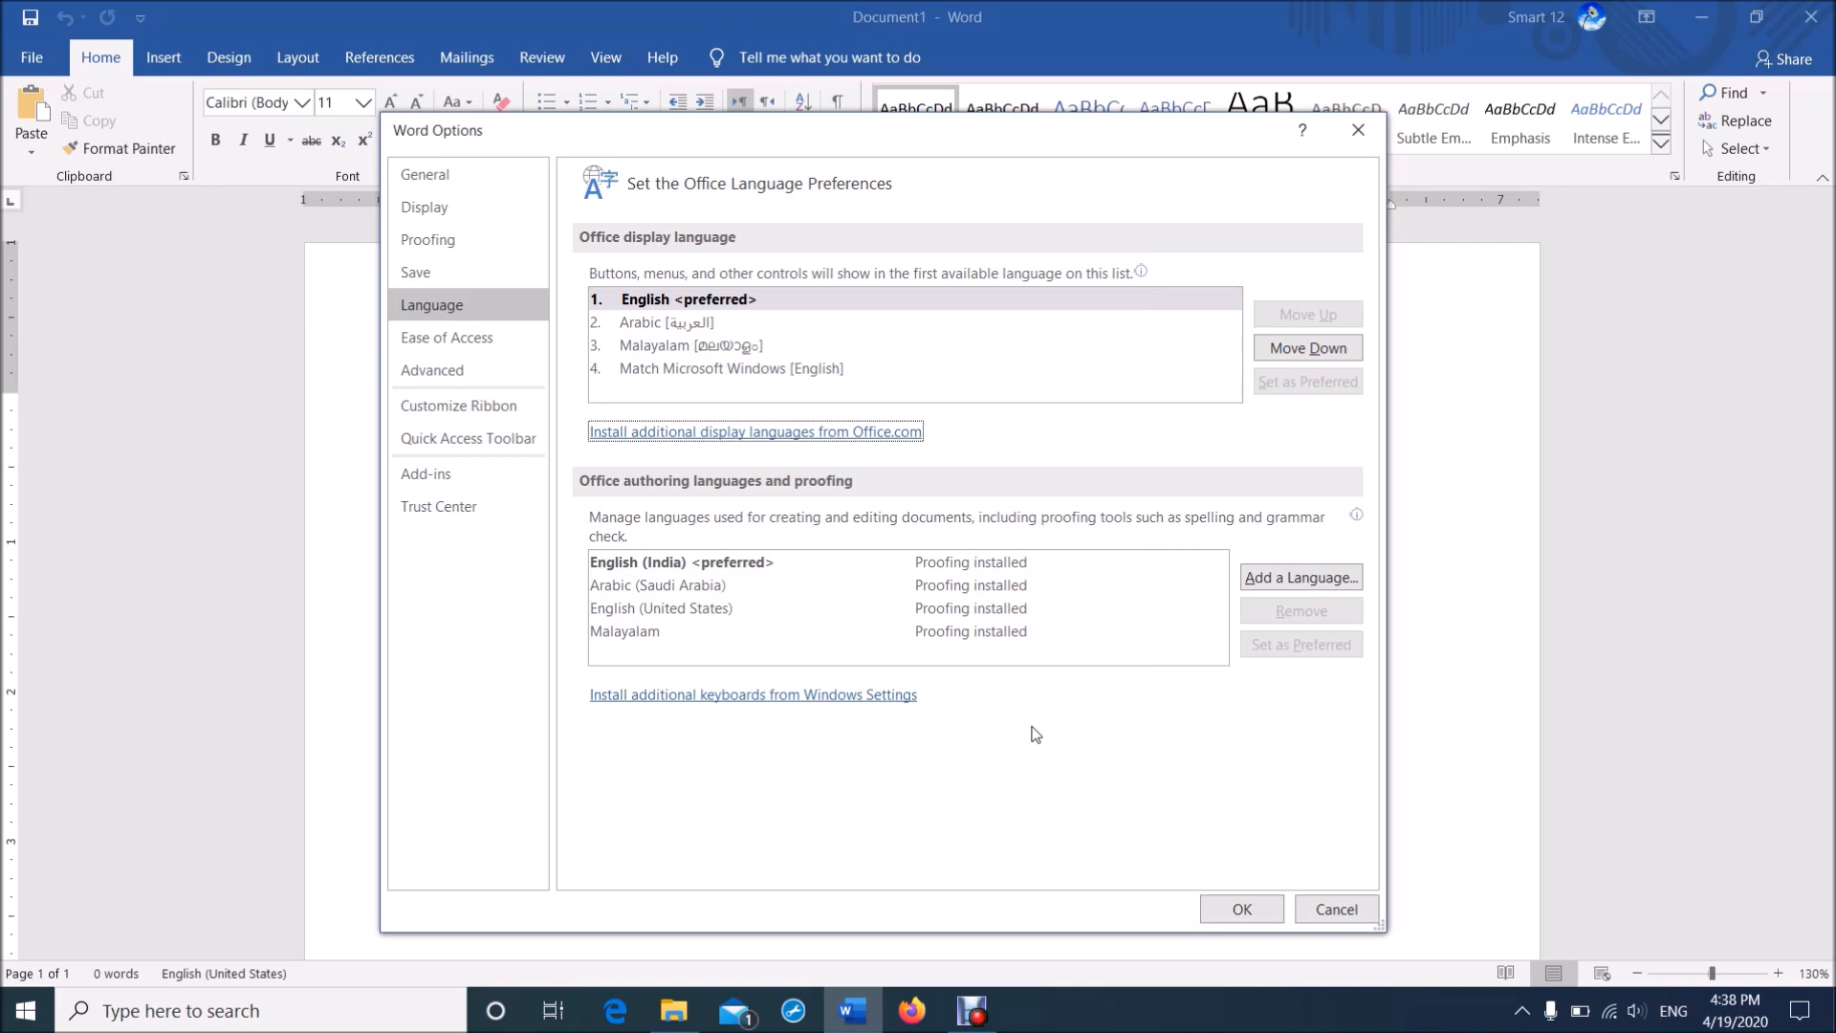
{"action": "mouse_move", "coordinate": [723, 409]}
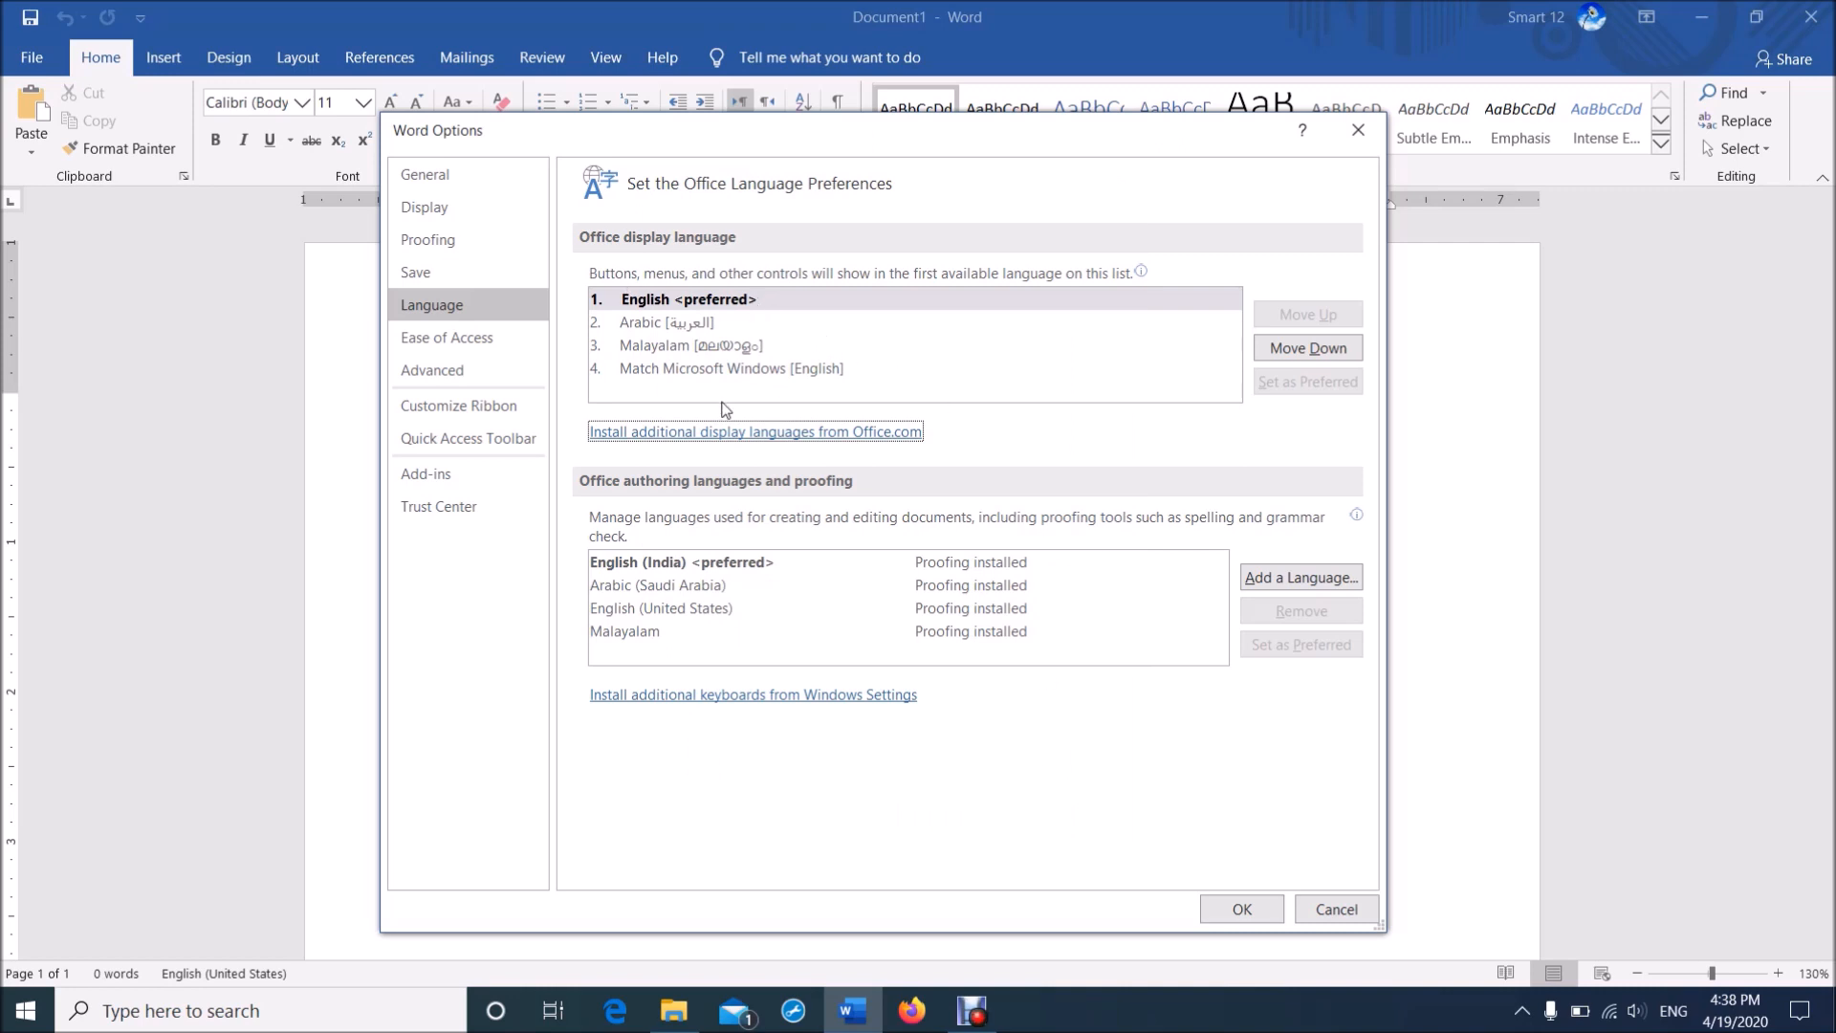
{"action": "mouse_move", "coordinate": [700, 352]}
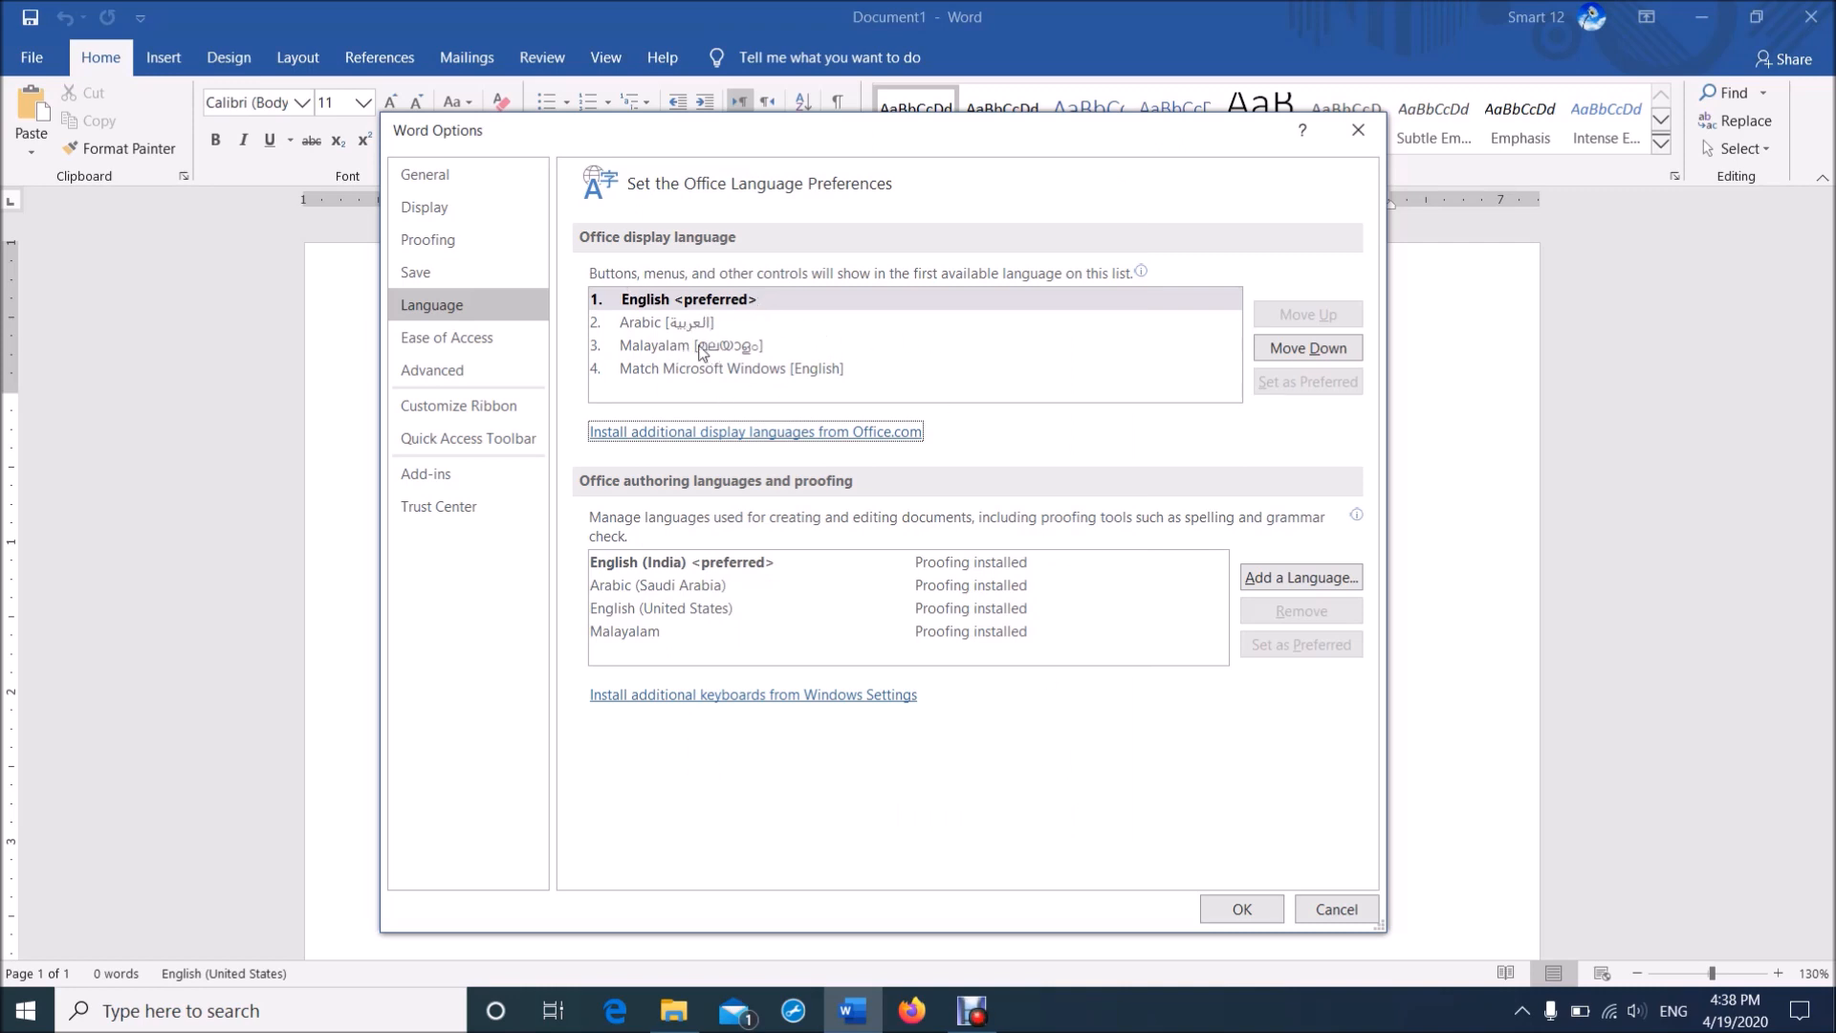
Set Arabic as the preferred Office display language, ahead of English
{"action": "left_click", "coordinate": [666, 322]}
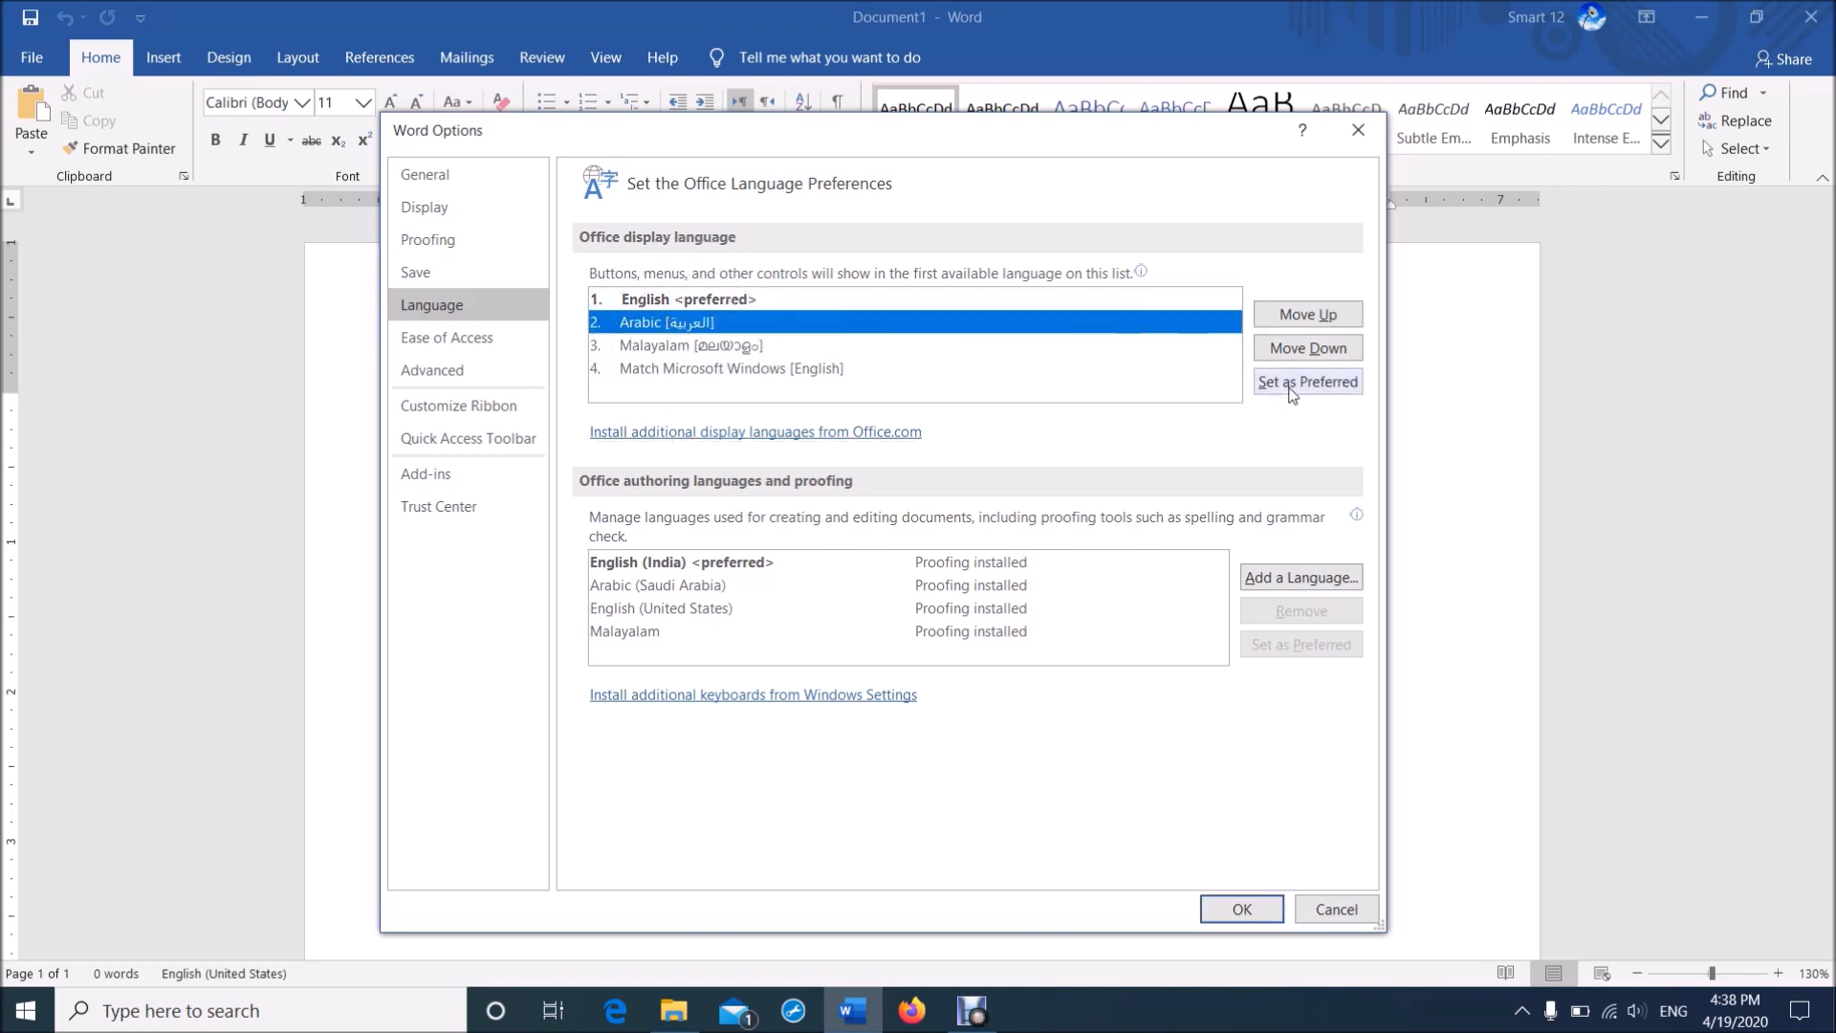
{"action": "left_click", "coordinate": [1307, 381]}
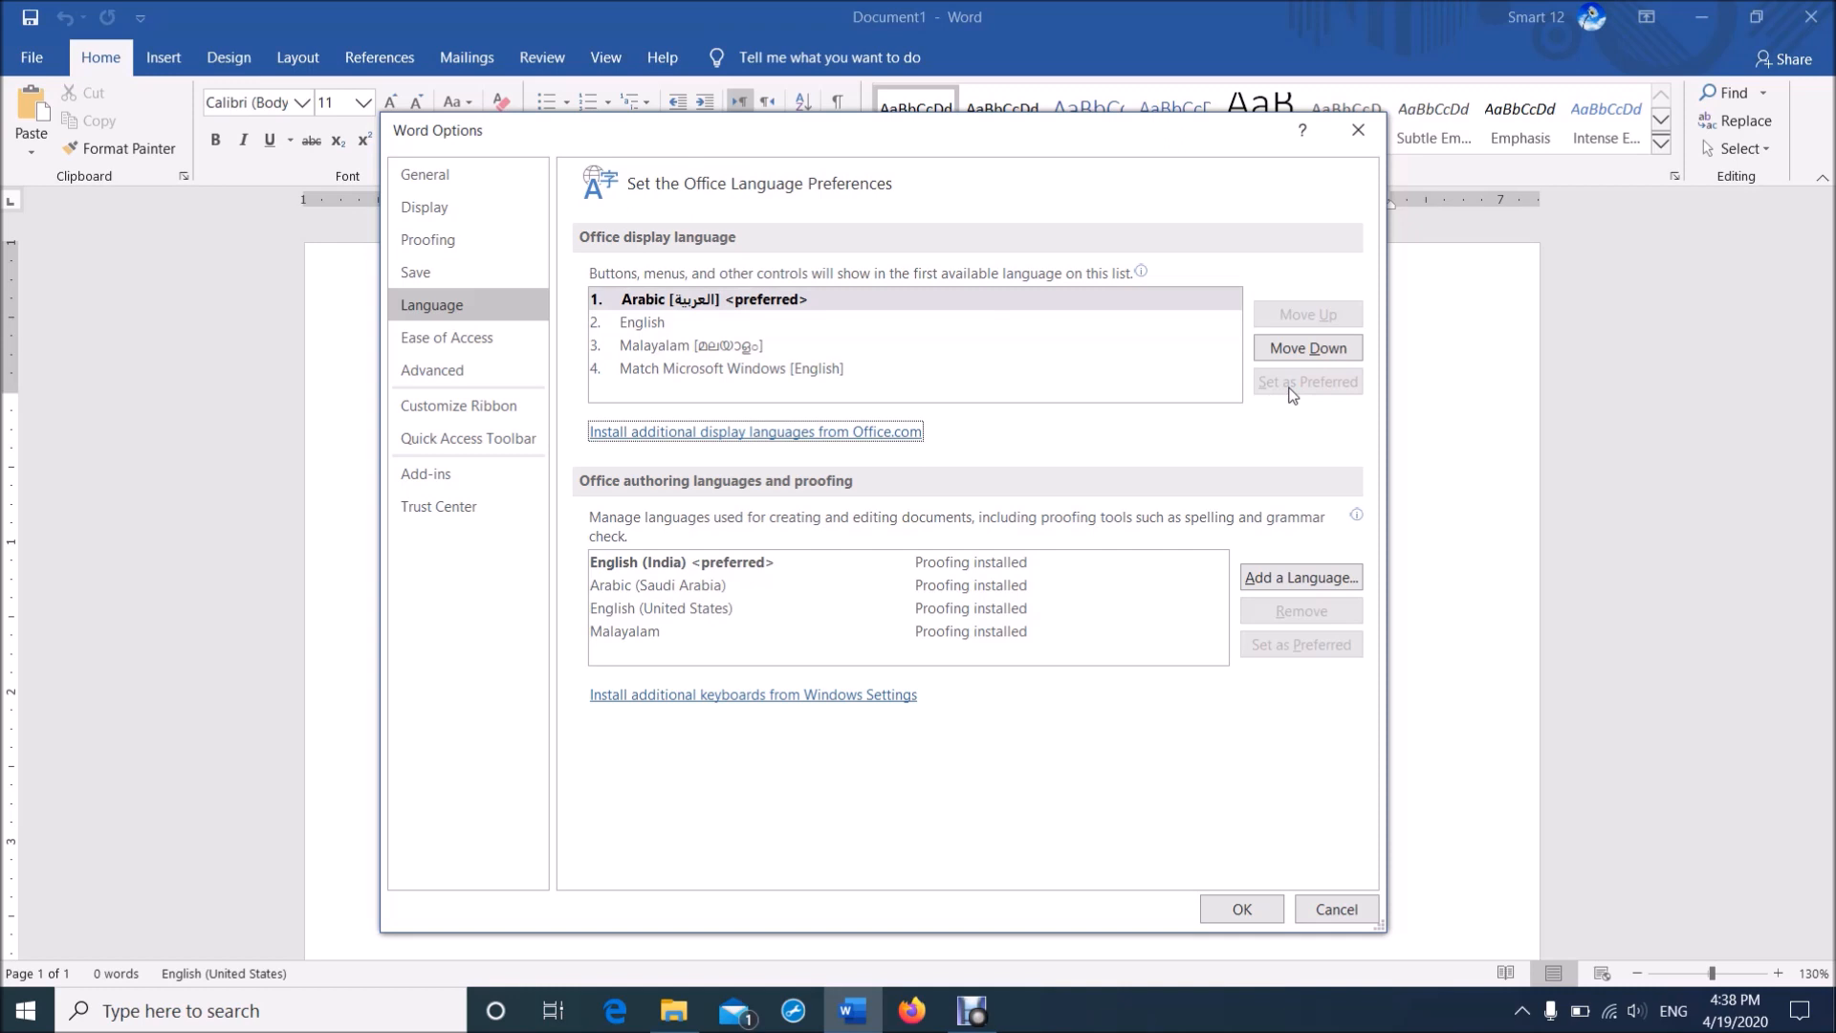
{"action": "mouse_move", "coordinate": [1242, 909]}
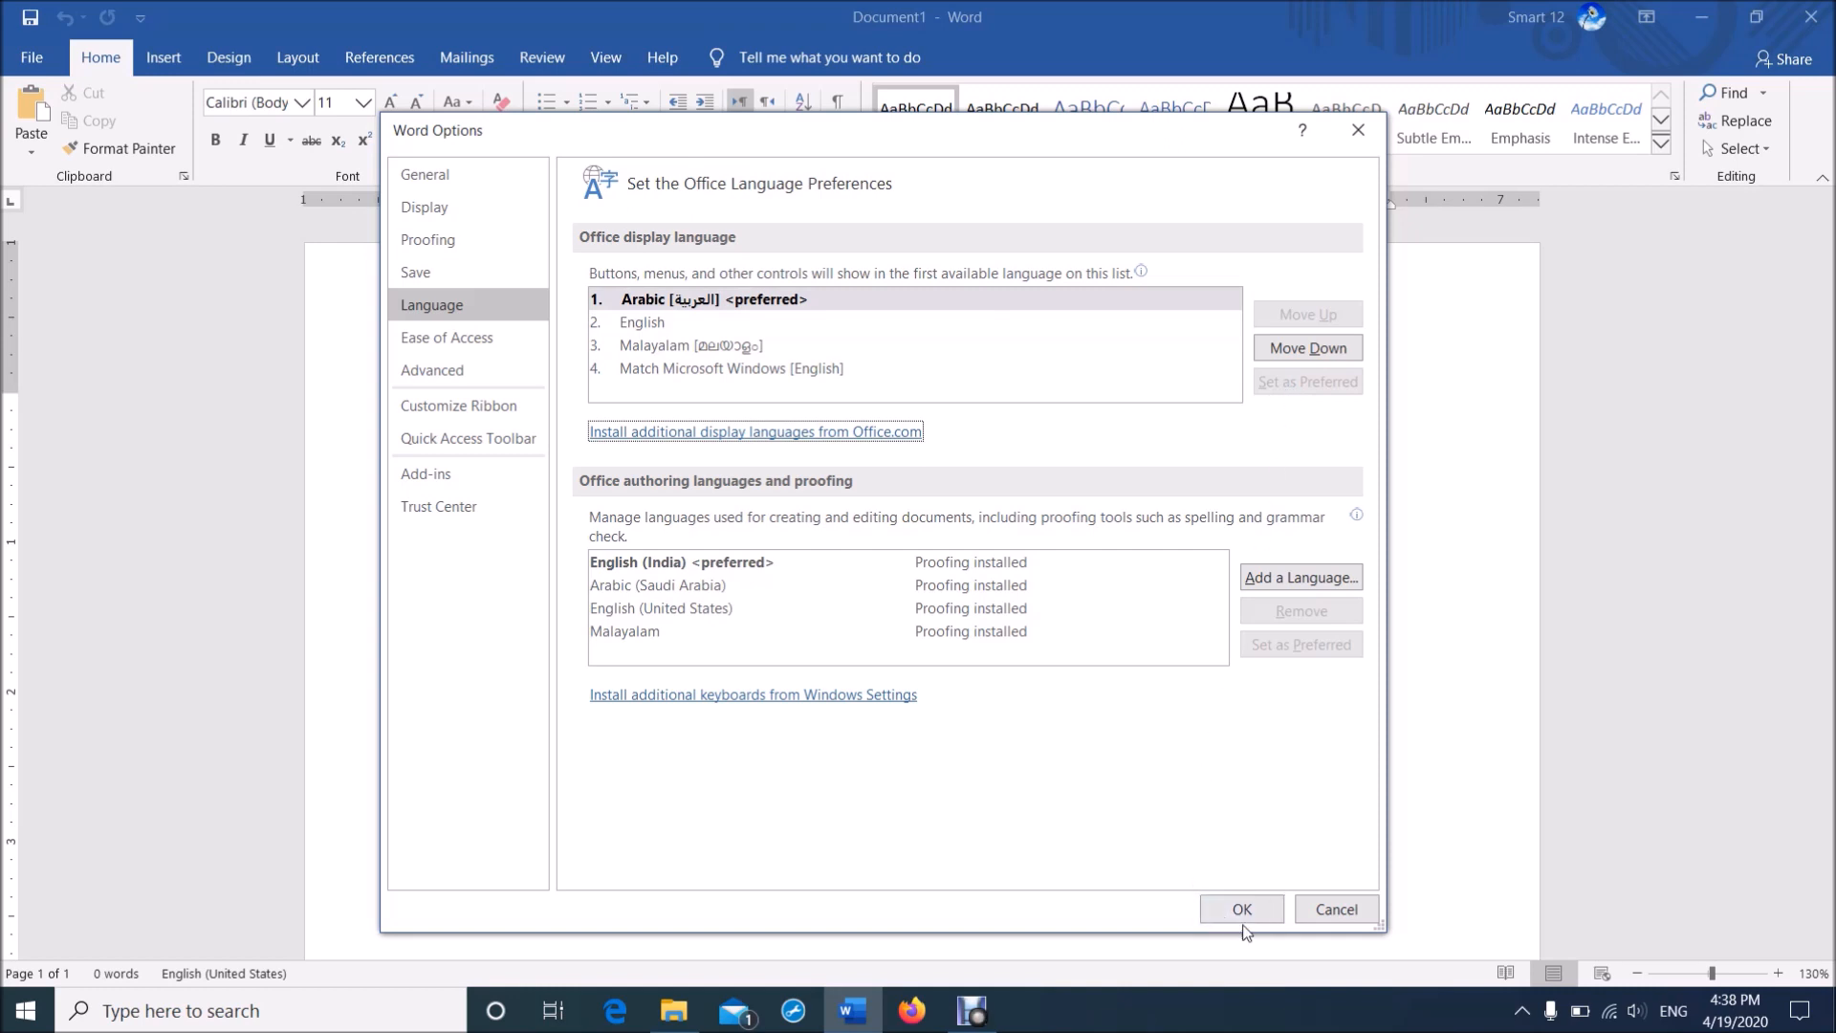
Confirm the language change, acknowledge the restart notice, and relaunch Word in Arabic
{"action": "left_click", "coordinate": [1240, 908]}
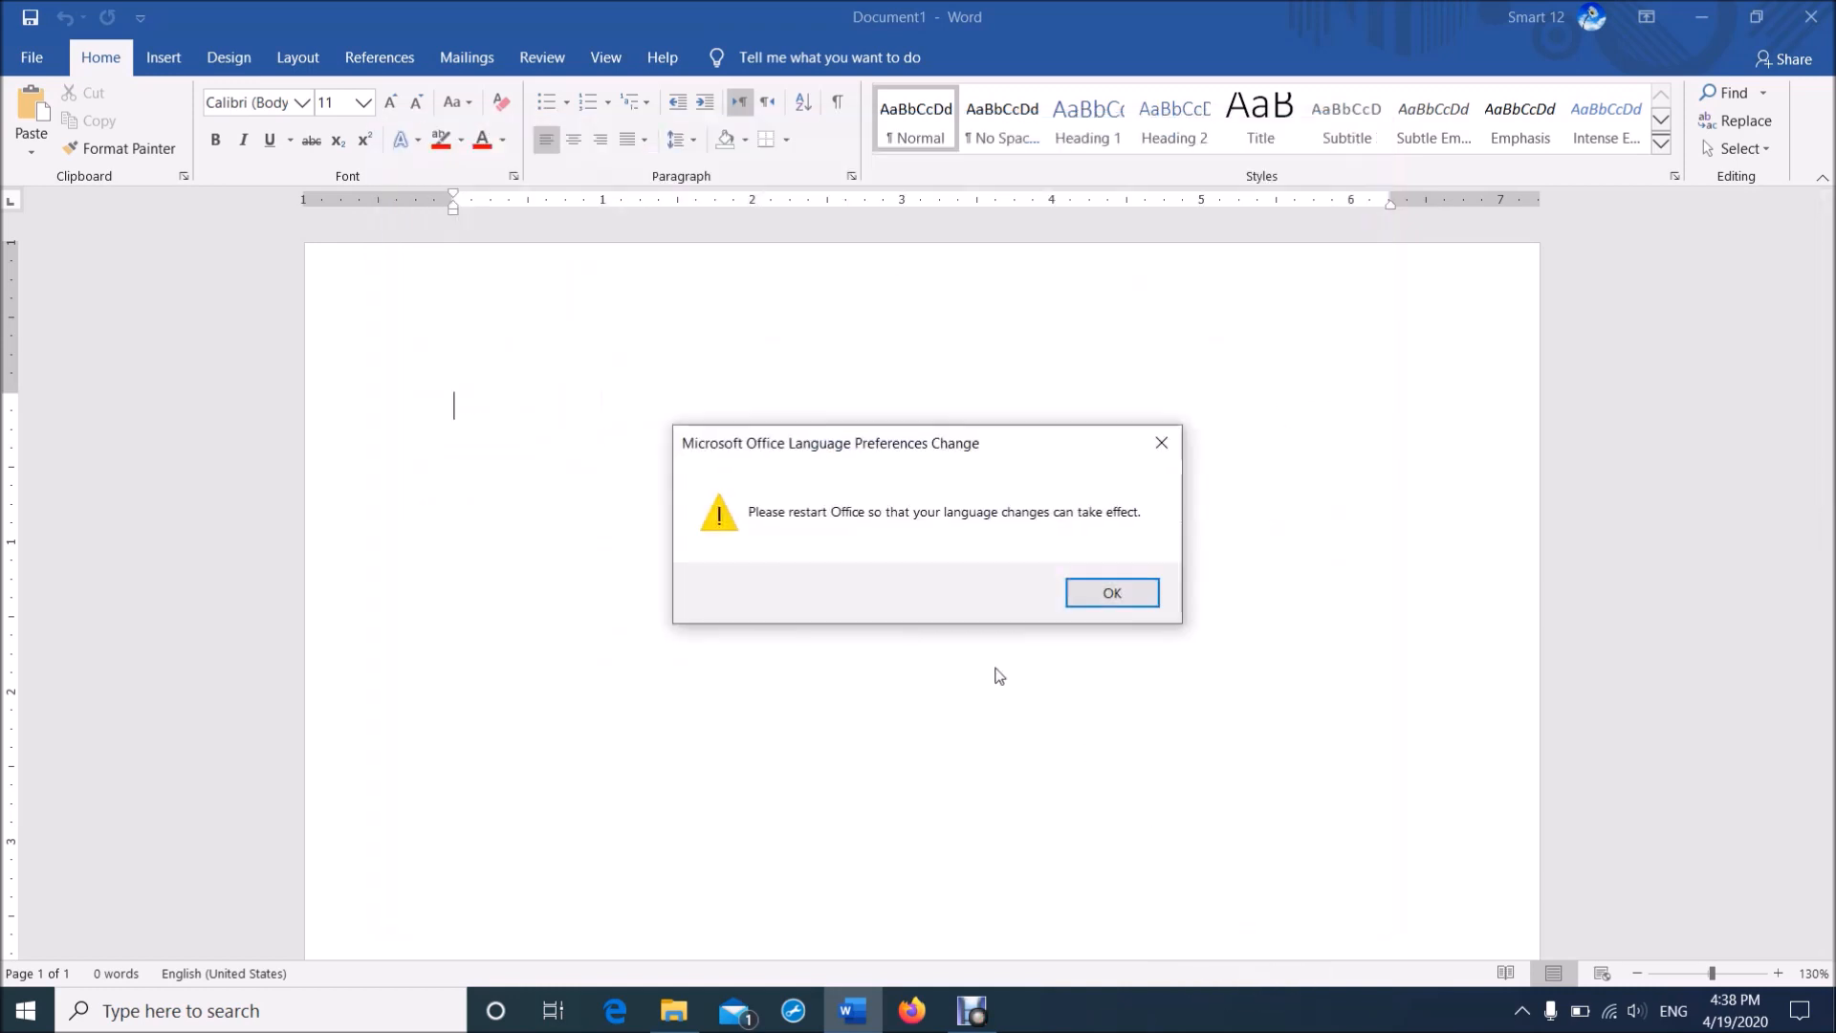
{"action": "mouse_move", "coordinate": [823, 541]}
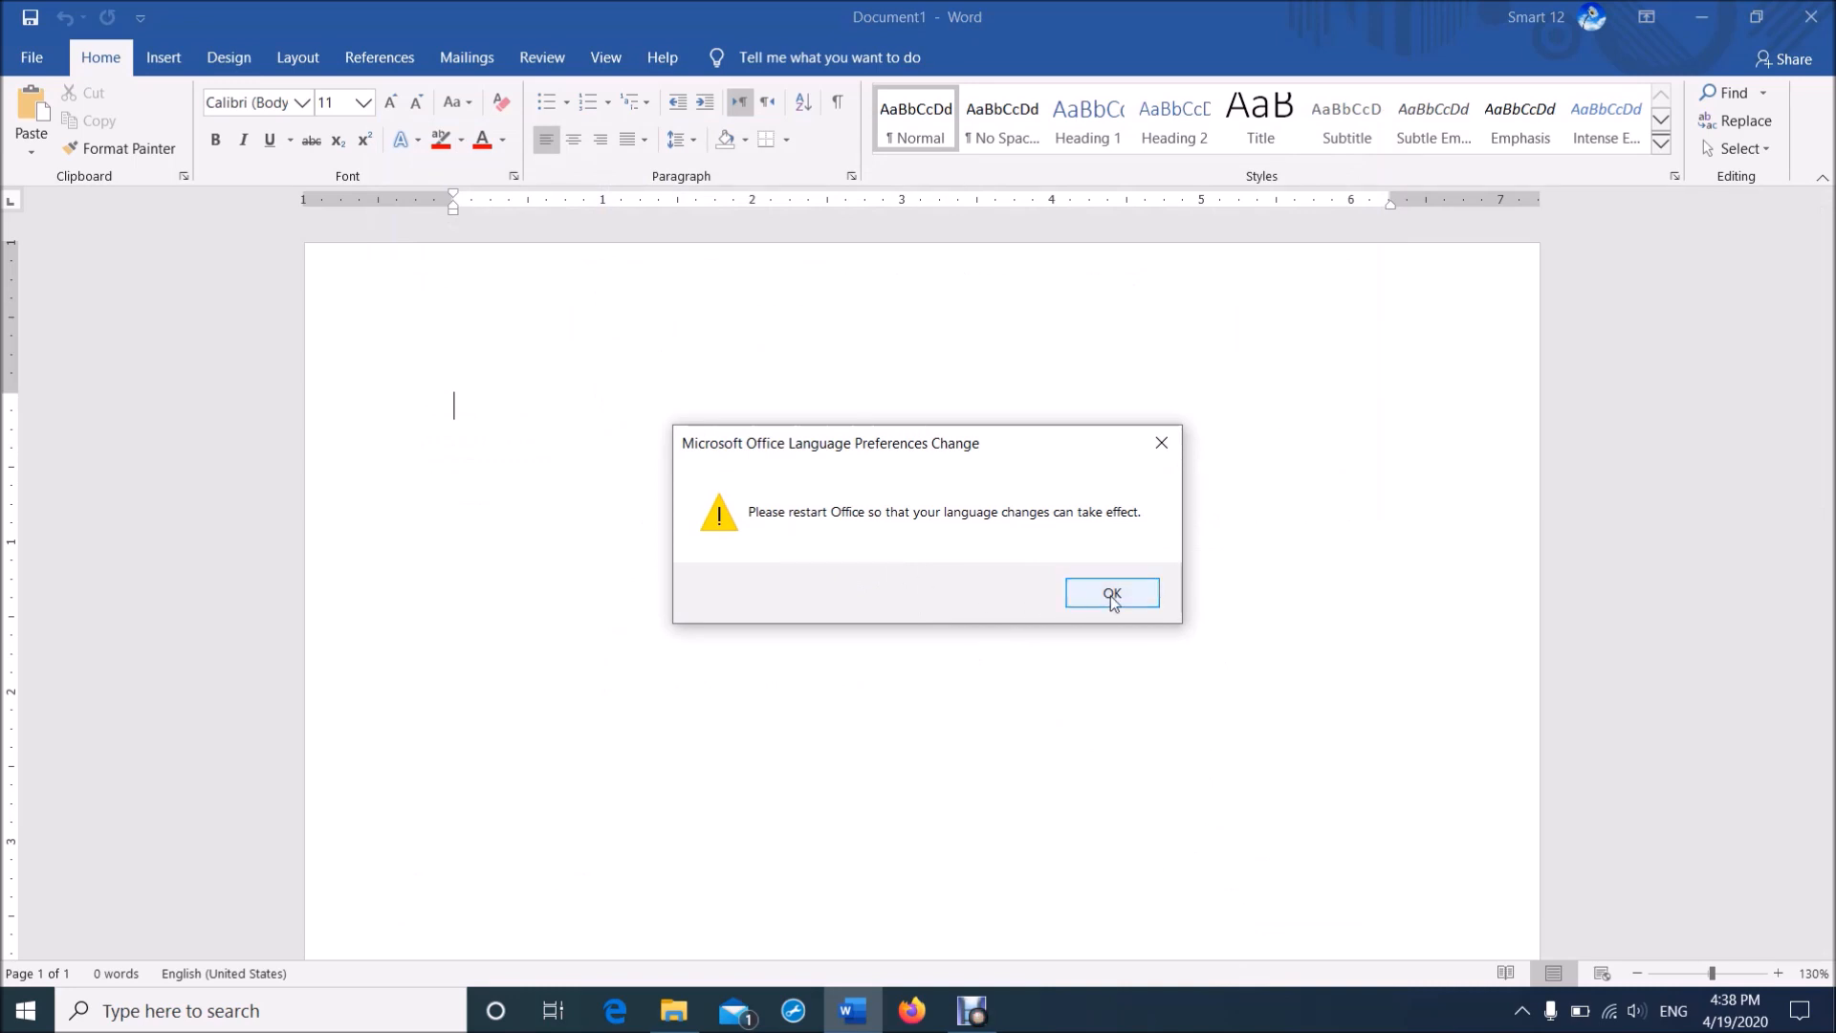
{"action": "left_click", "coordinate": [1111, 593]}
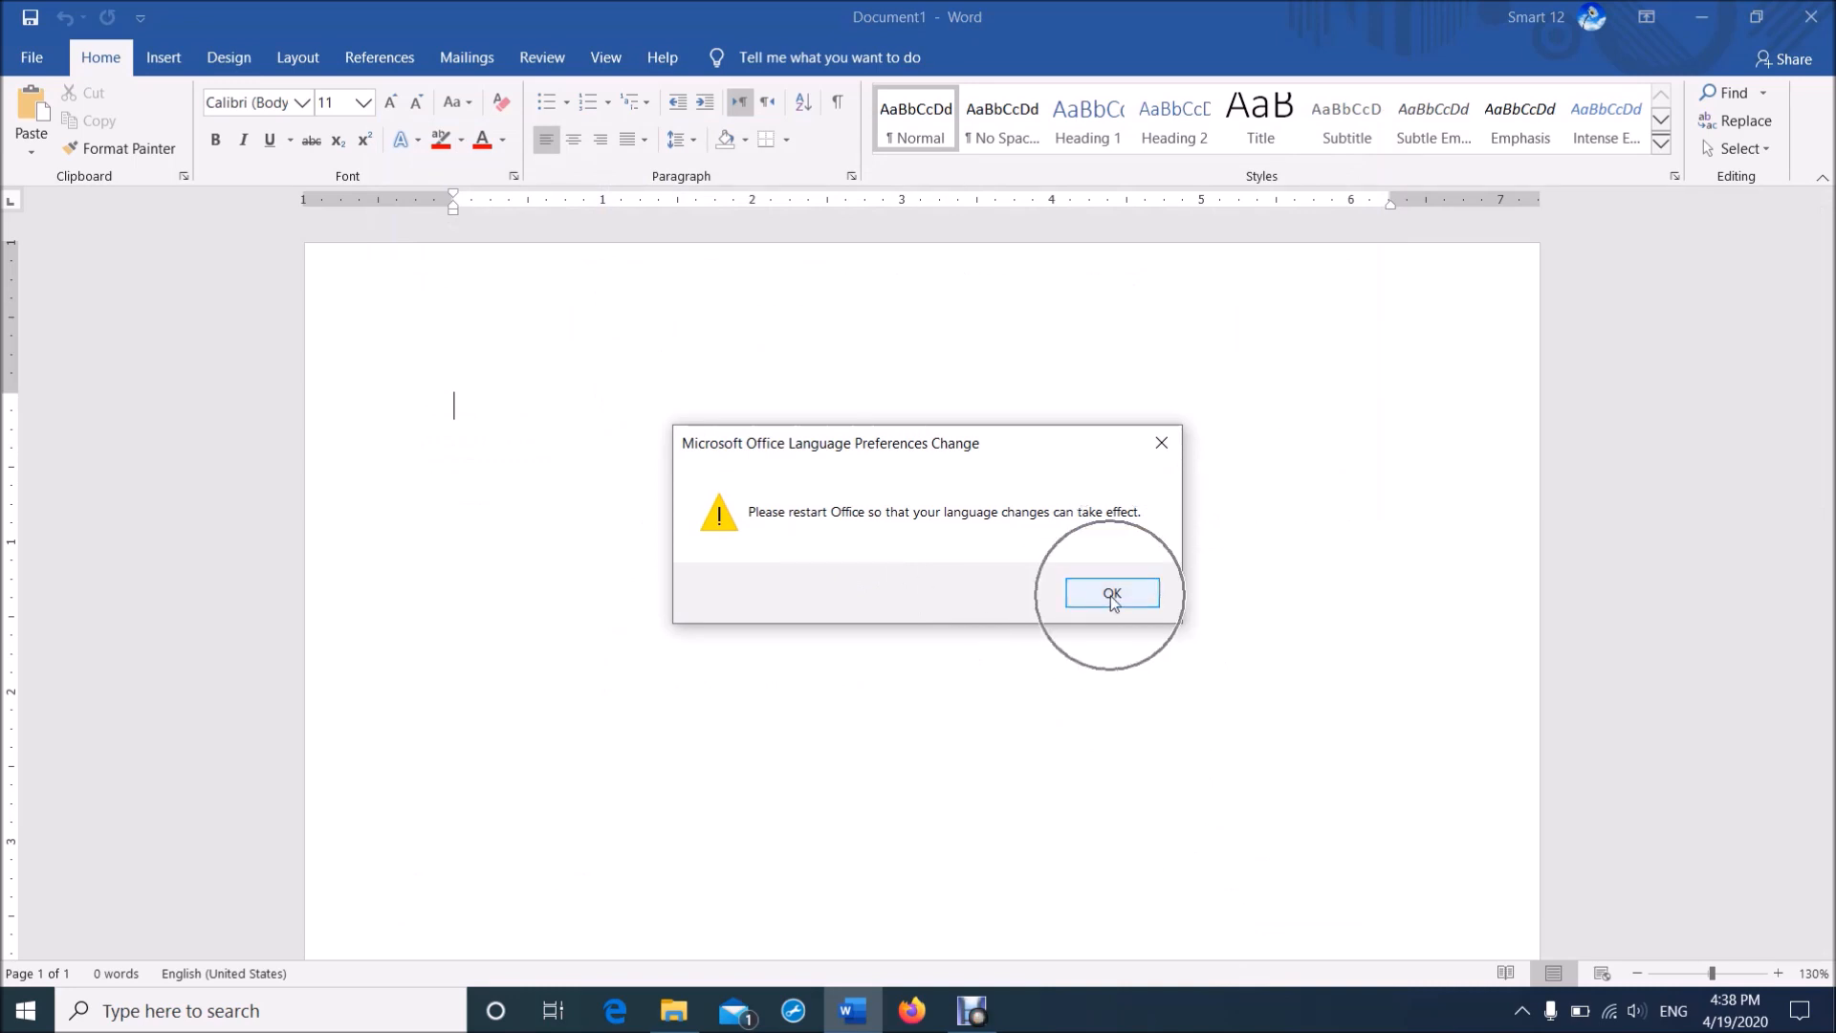
{"action": "left_click", "coordinate": [1112, 594]}
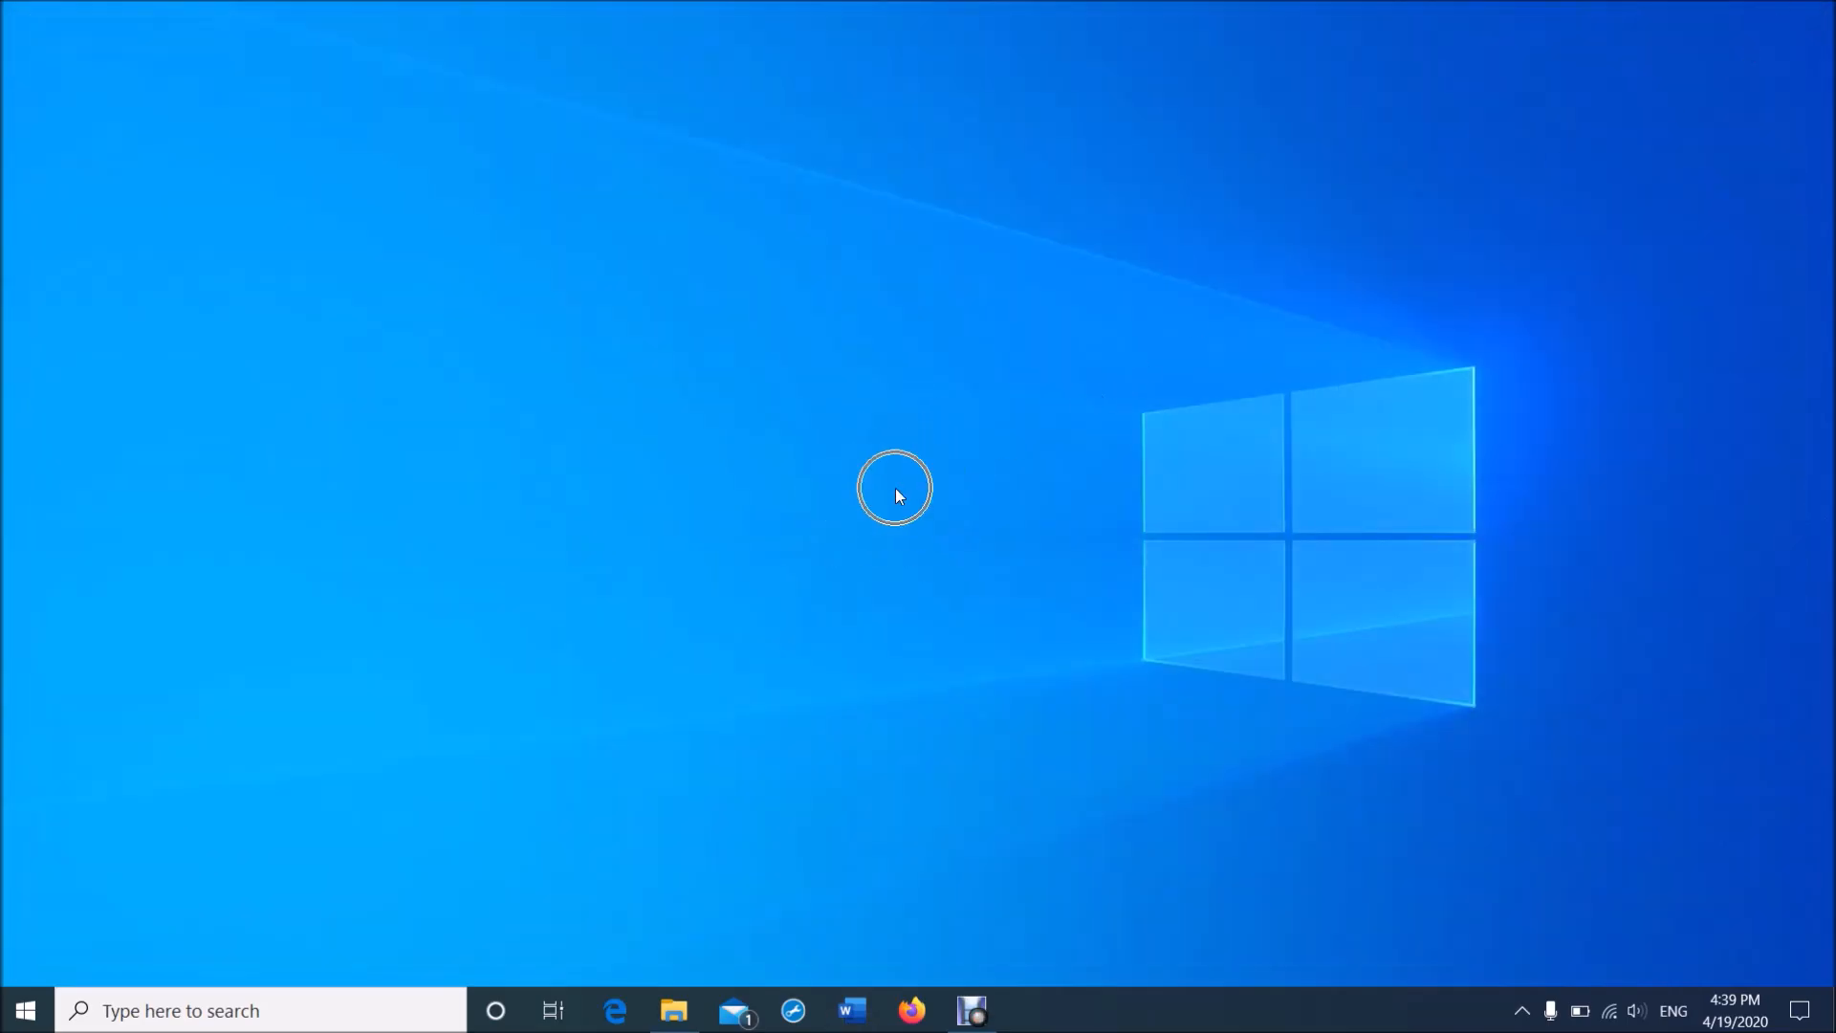
{"action": "left_click", "coordinate": [850, 1010]}
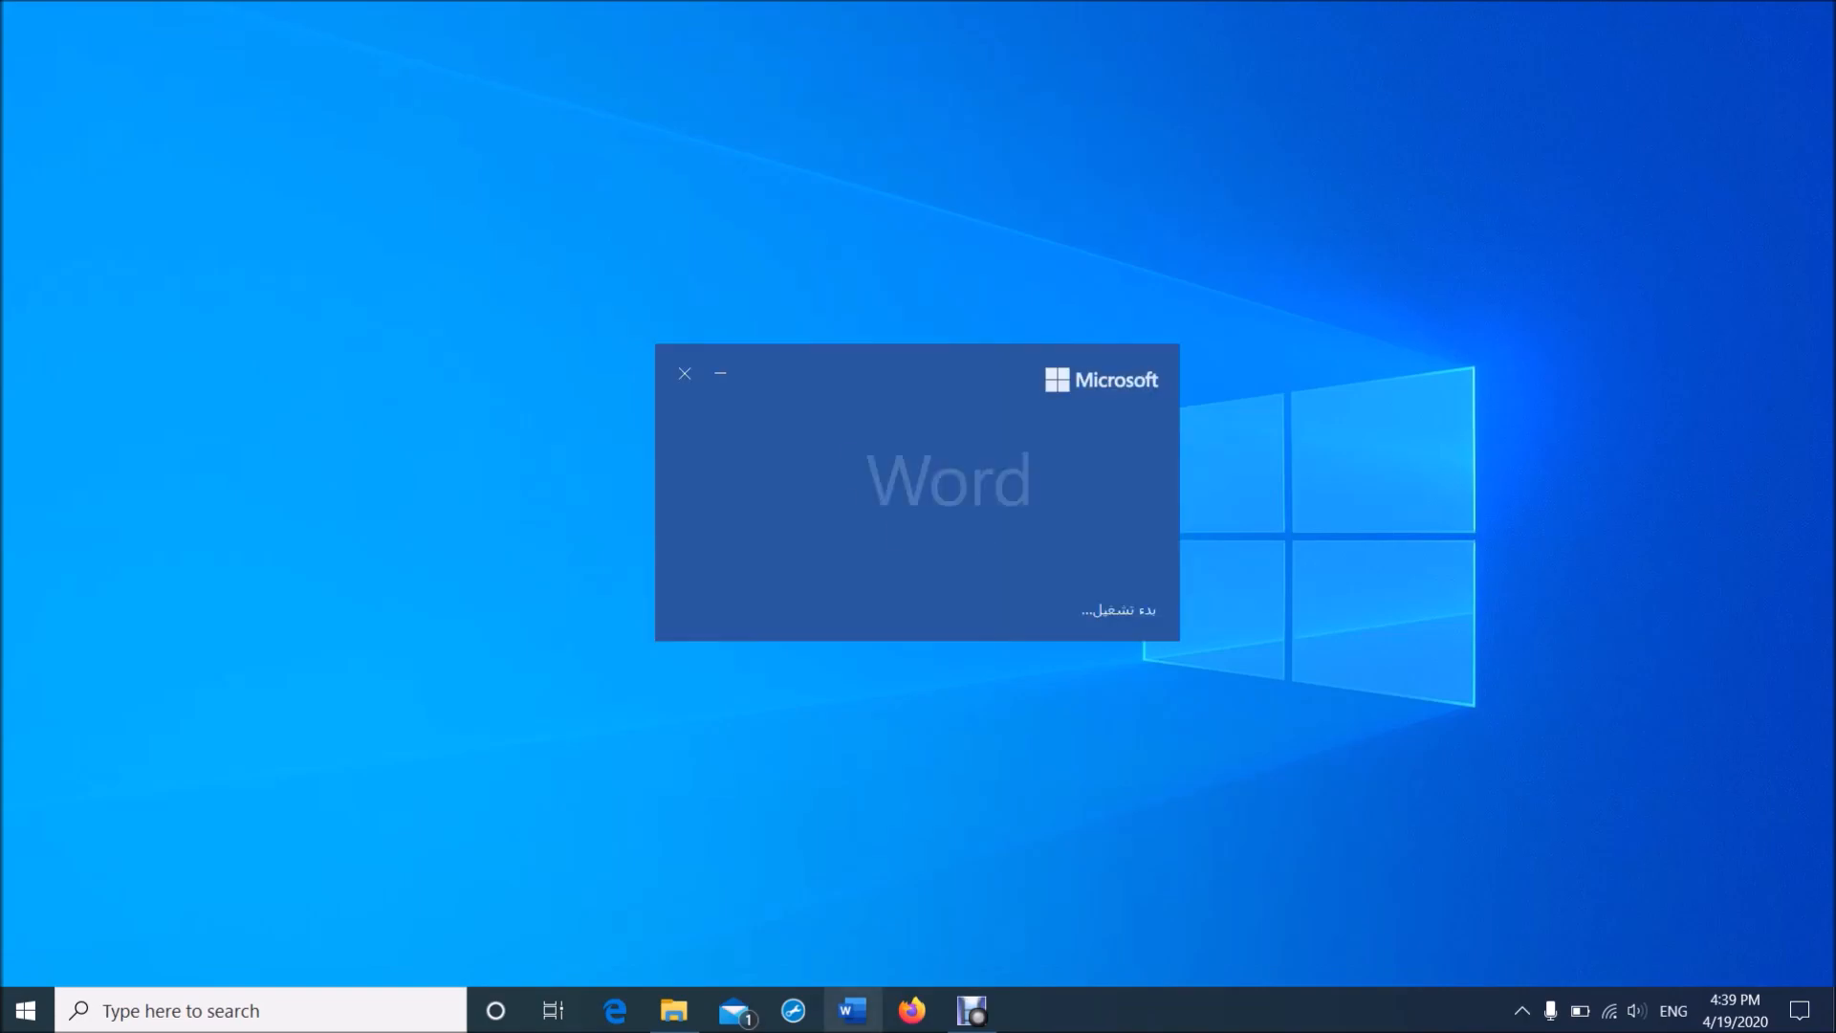